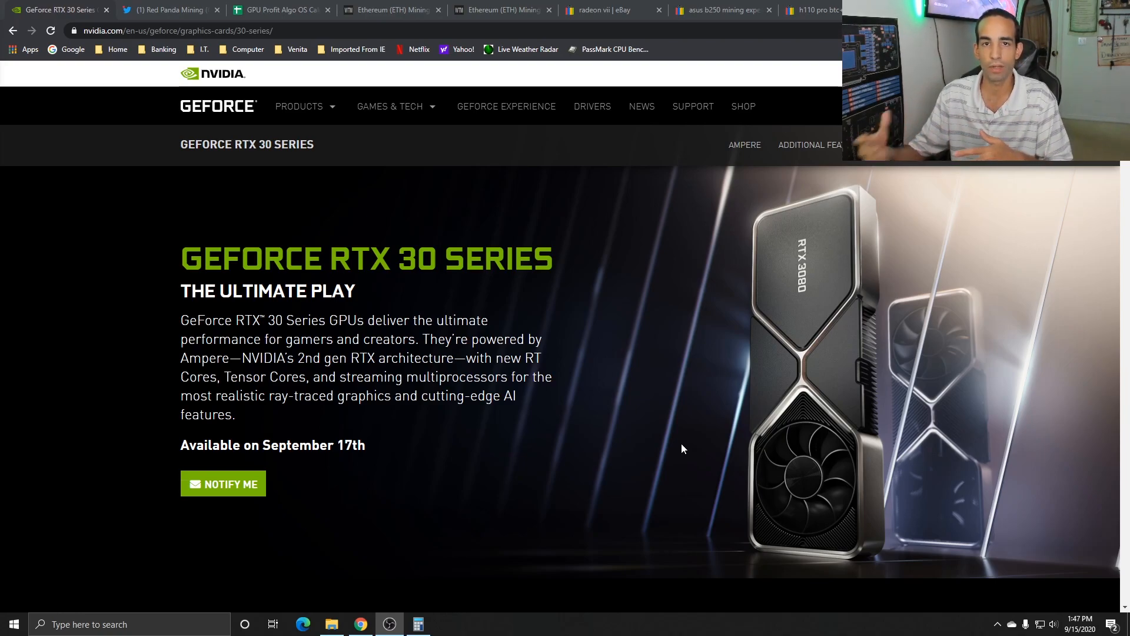
{"action": "mouse_move", "coordinate": [696, 446]}
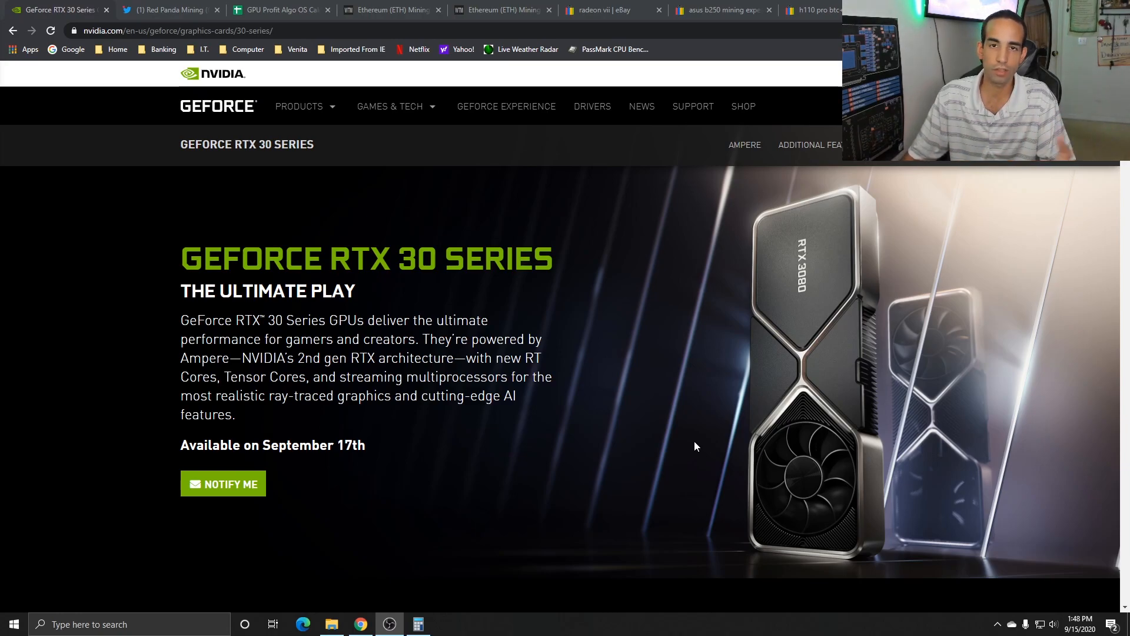
Step: Scroll the RTX 30 Series page past the Ampere, RTX, DLSS and Reflex sections to creative work
{"action": "scroll", "scroll_direction": "down", "scroll_amount": 3}
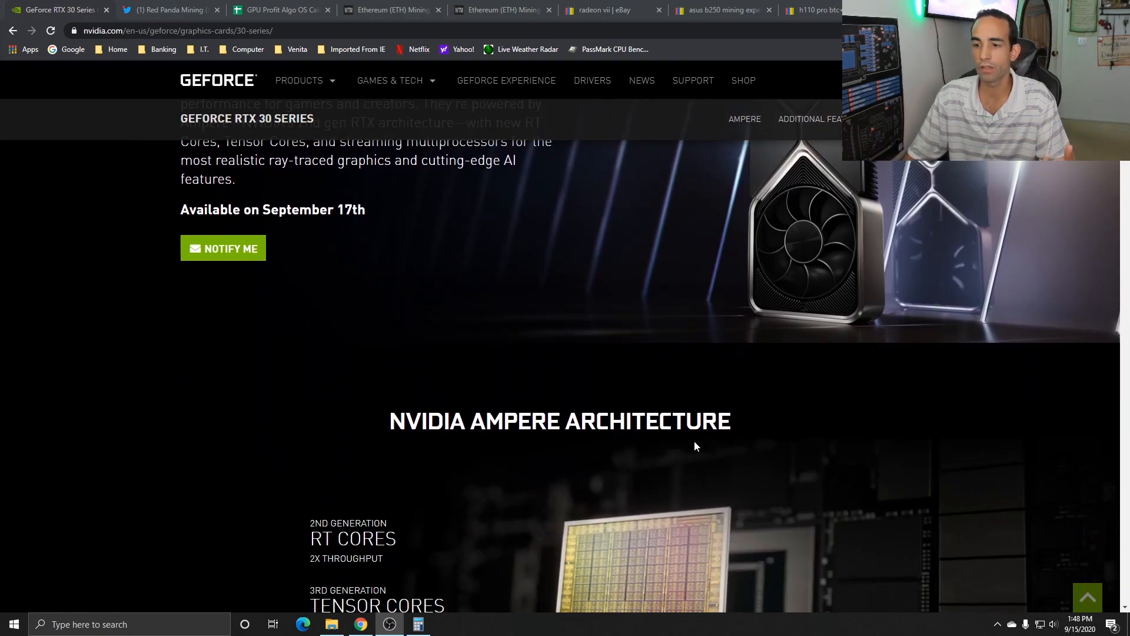
{"action": "scroll", "scroll_direction": "down", "scroll_amount": 3}
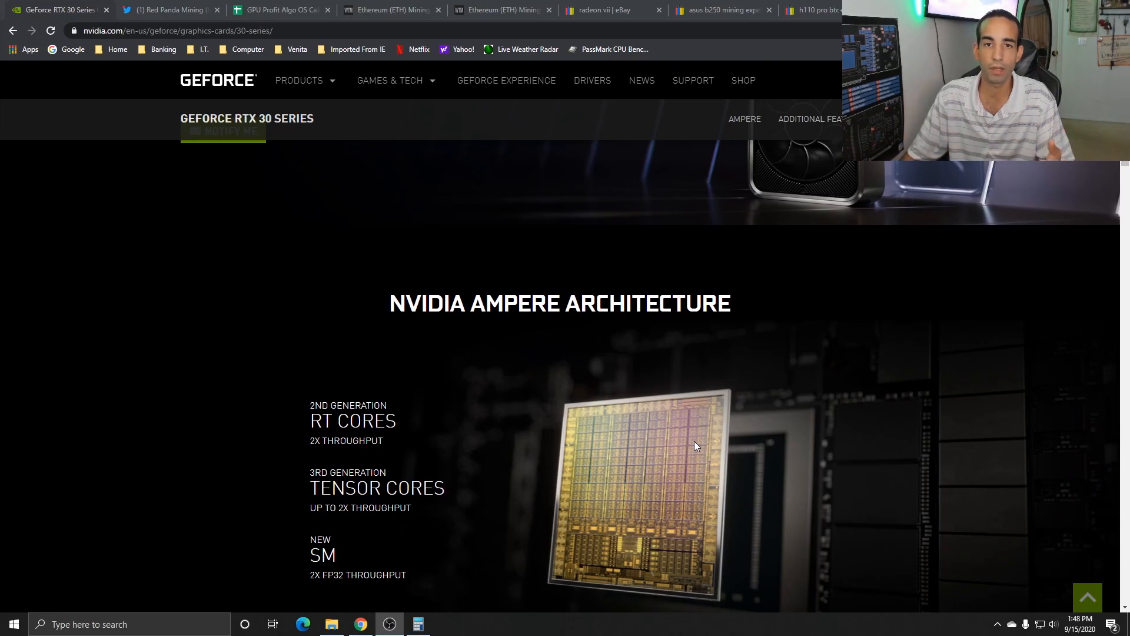
{"action": "scroll", "scroll_direction": "down", "scroll_amount": 3}
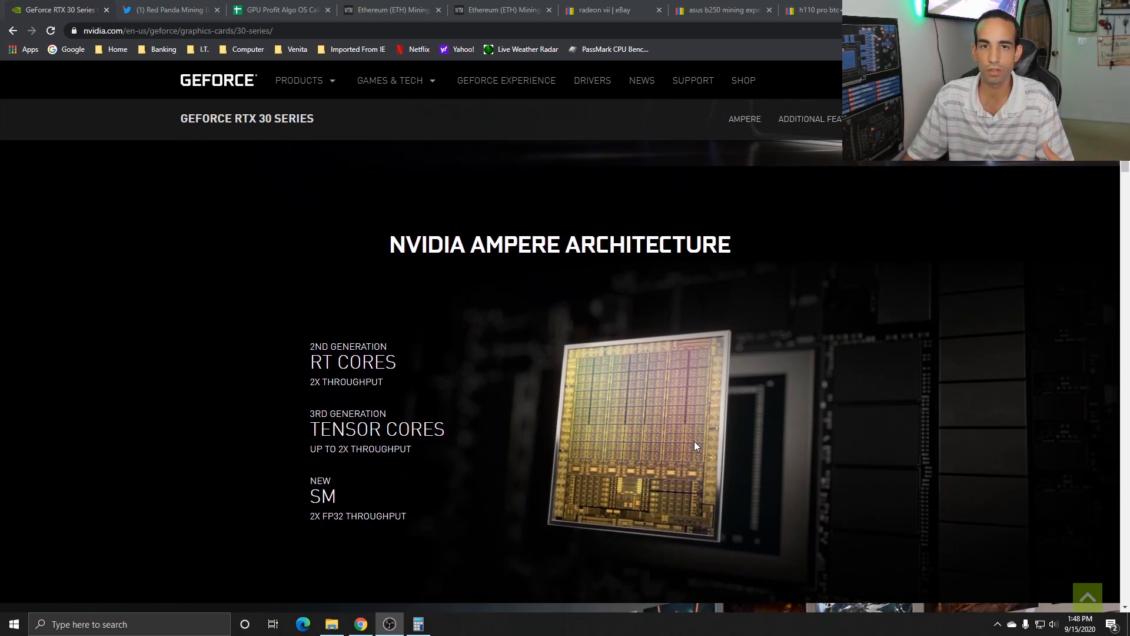
{"action": "scroll", "scroll_direction": "down", "scroll_amount": 3}
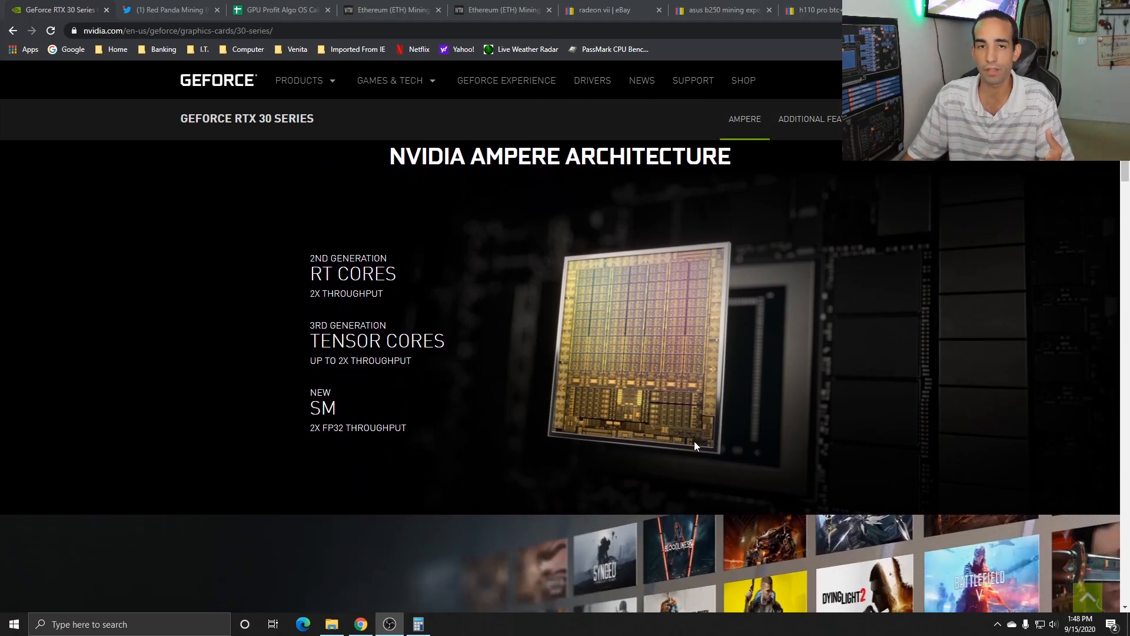
{"action": "scroll", "scroll_direction": "down", "scroll_amount": 3}
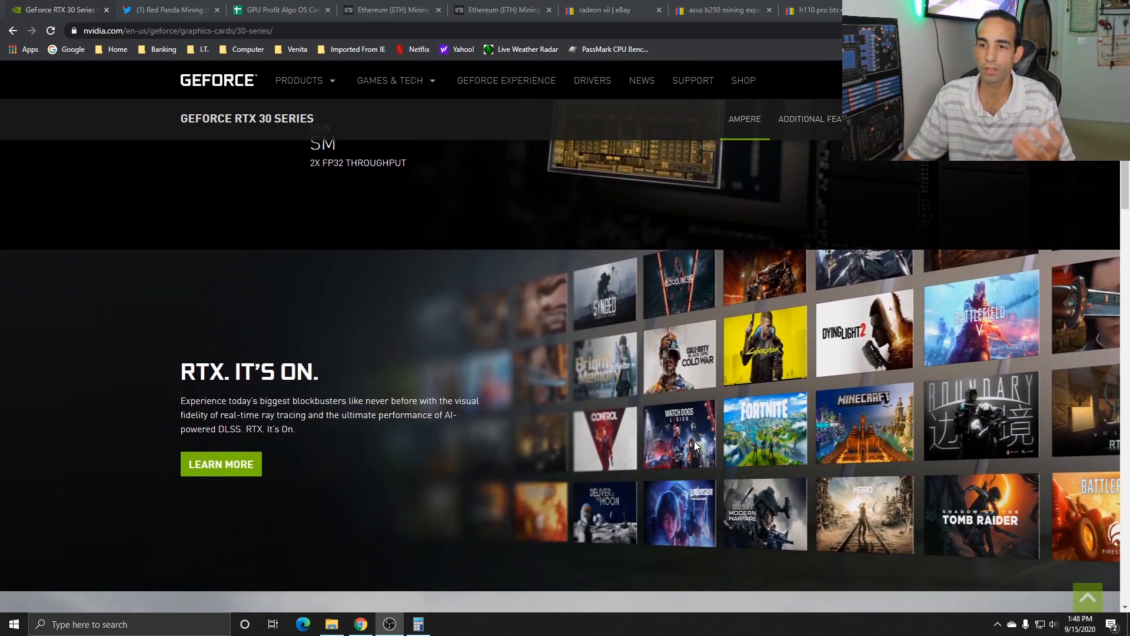
{"action": "scroll", "scroll_direction": "down", "scroll_amount": 3}
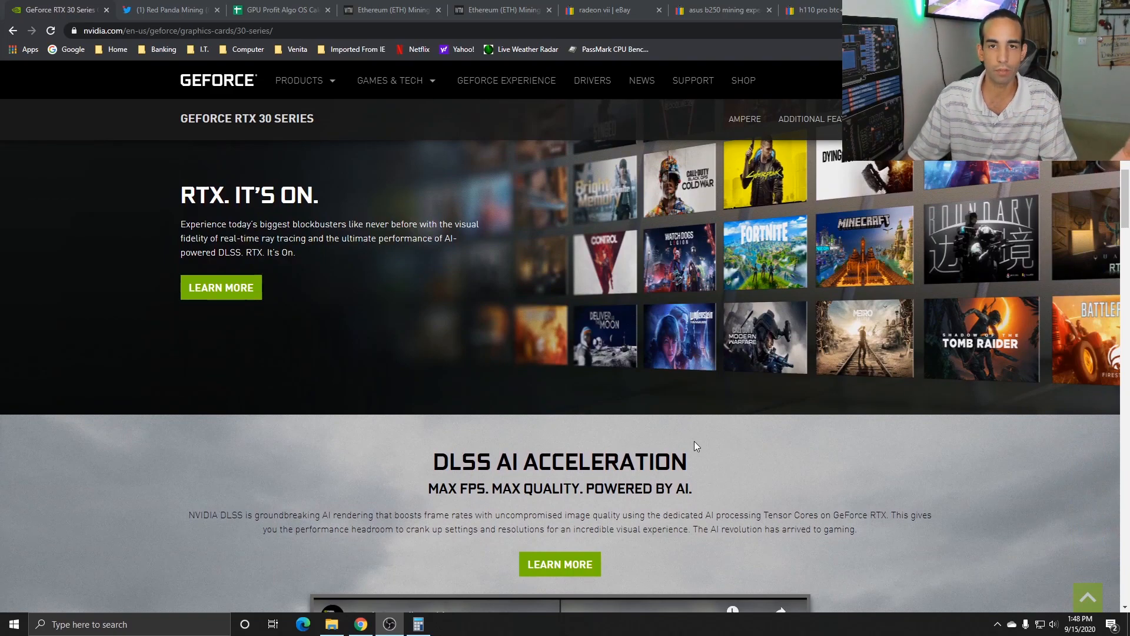
{"action": "scroll", "scroll_direction": "down", "scroll_amount": 3}
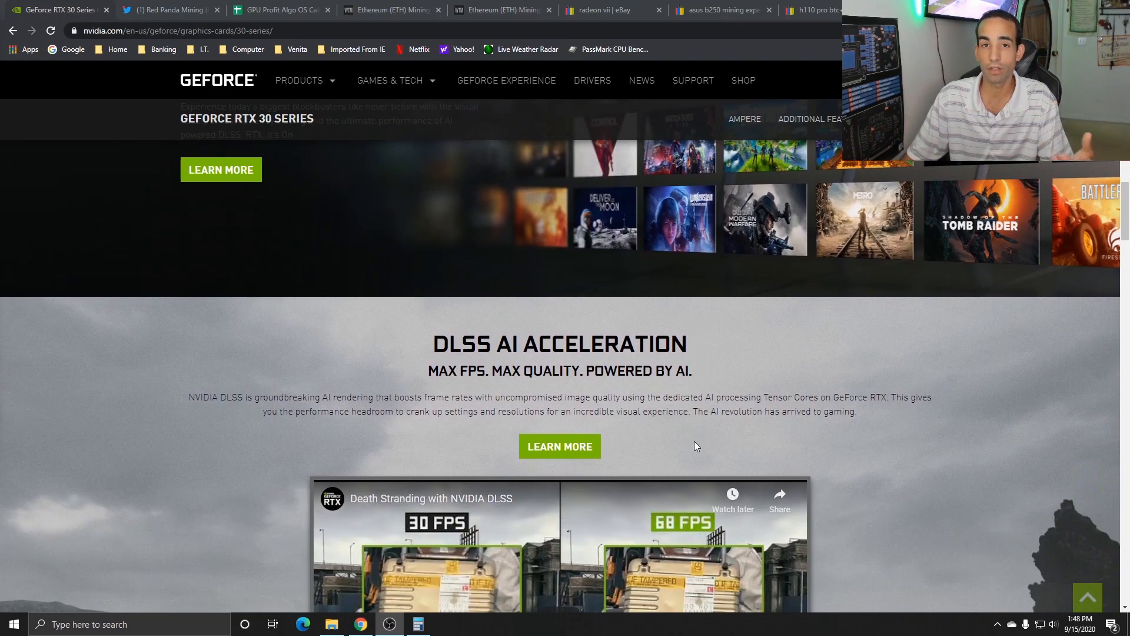
{"action": "scroll", "scroll_direction": "down", "scroll_amount": 3}
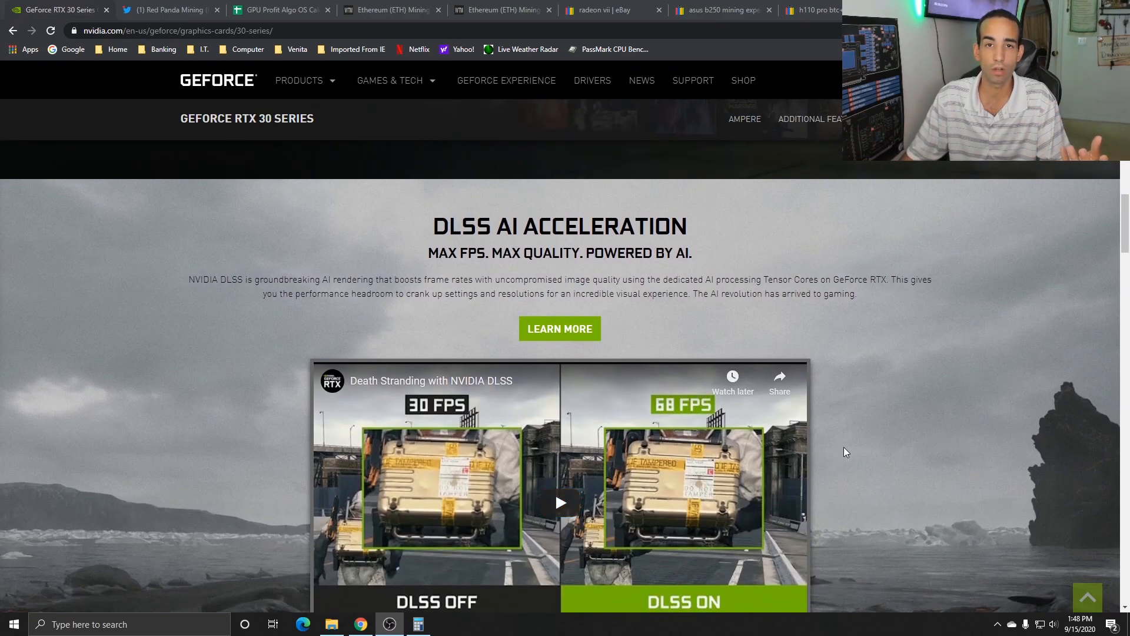
{"action": "scroll", "scroll_direction": "down", "scroll_amount": 3}
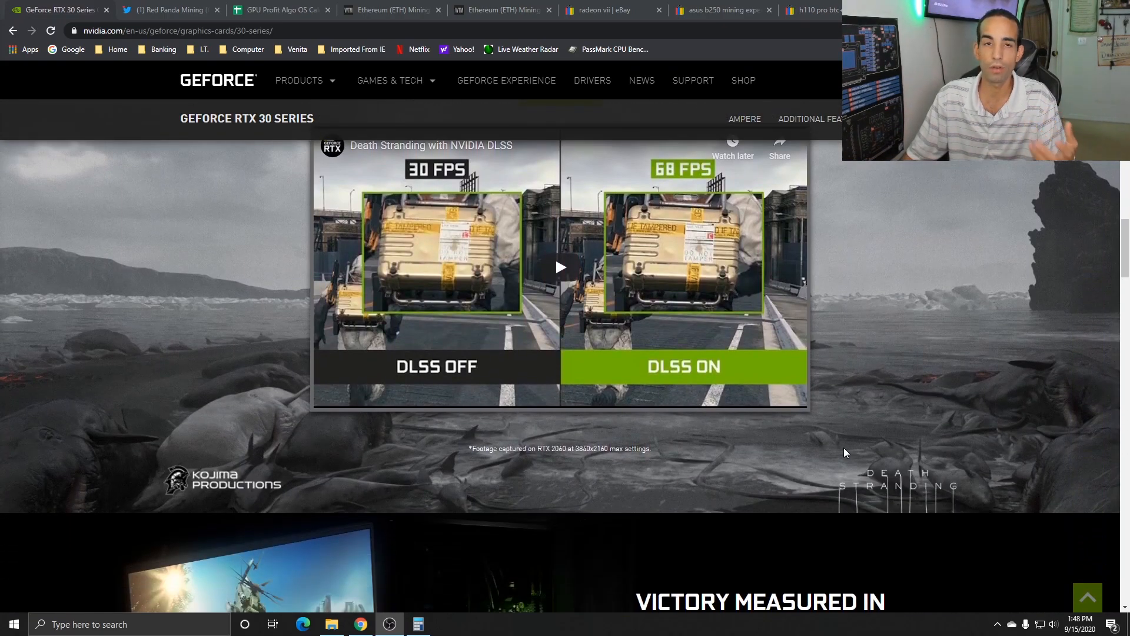
{"action": "scroll", "scroll_direction": "down", "scroll_amount": 3}
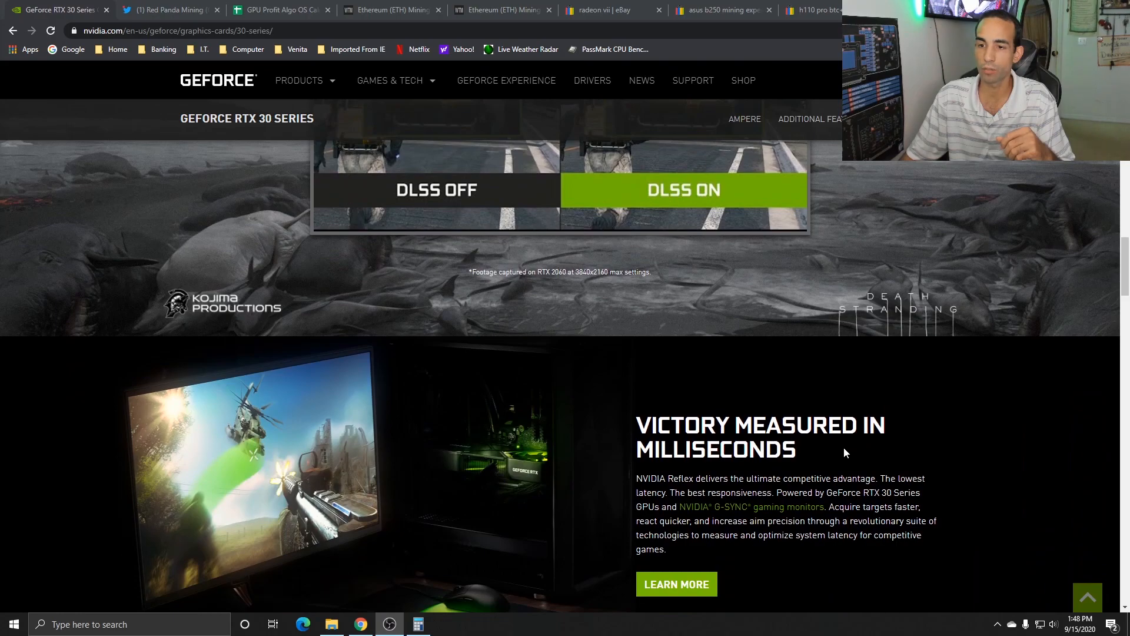
{"action": "scroll", "scroll_direction": "down", "scroll_amount": 3}
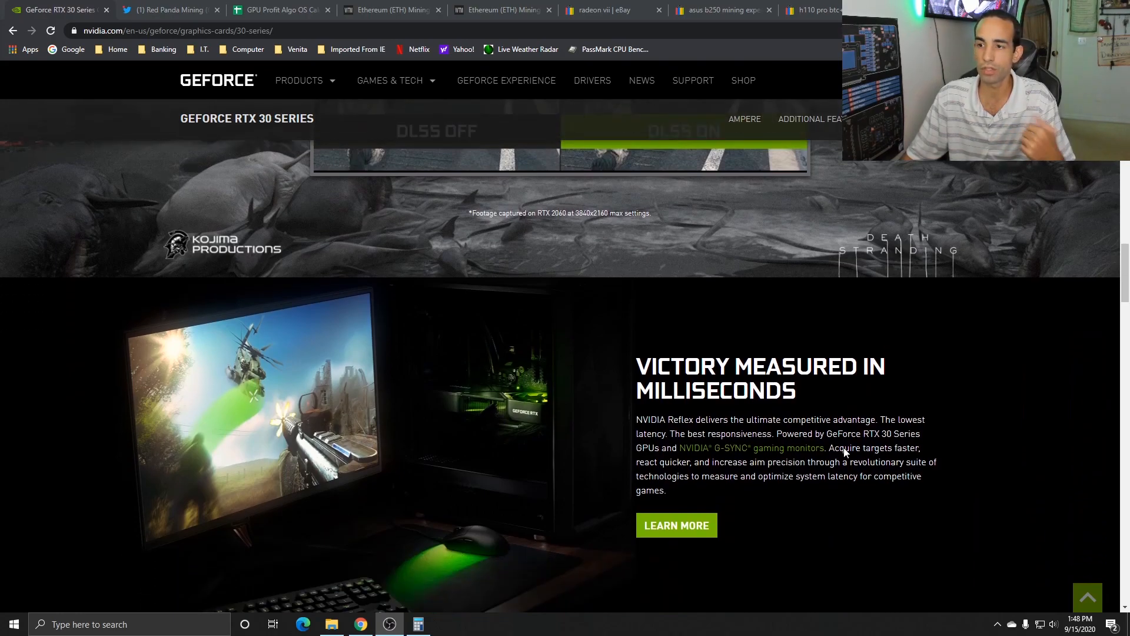
{"action": "scroll", "scroll_direction": "down", "scroll_amount": 3}
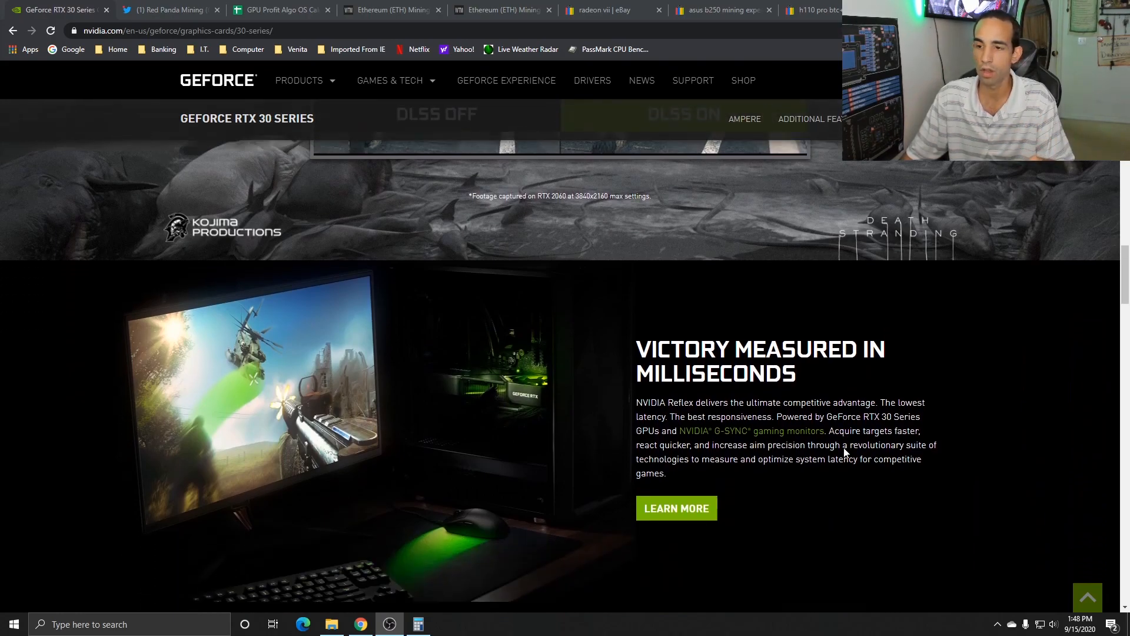
{"action": "scroll", "scroll_direction": "down", "scroll_amount": 3}
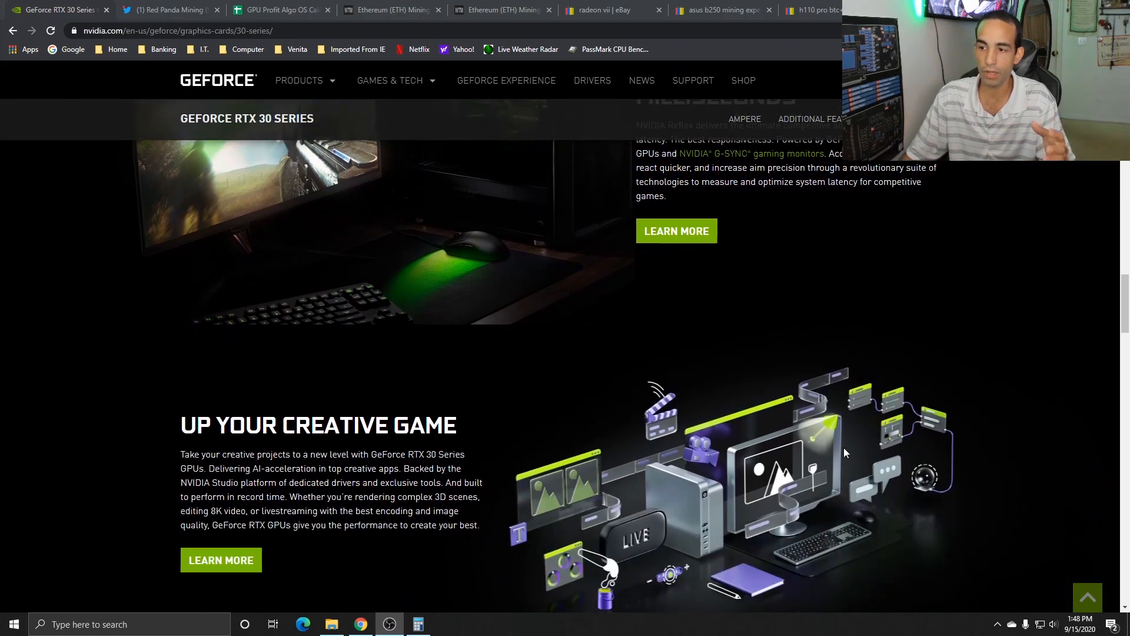
{"action": "scroll", "scroll_direction": "down", "scroll_amount": 3}
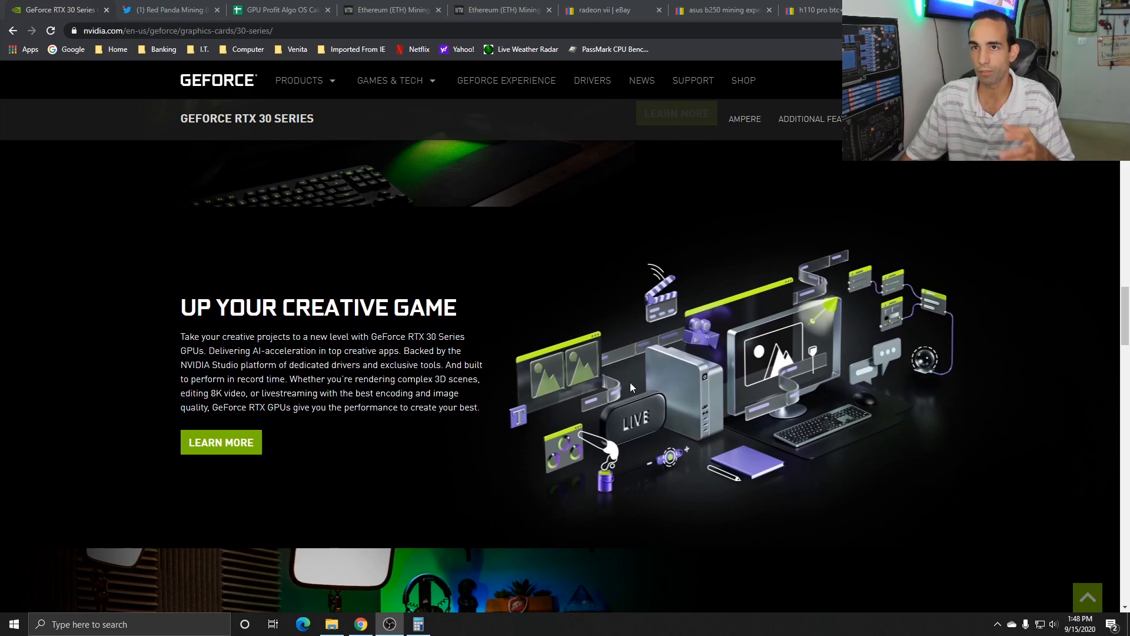
Step: Show Red Panda Mining's tweet image of RTX 3090, 3080 and 3070 hashrates
{"action": "left_click", "coordinate": [170, 9]}
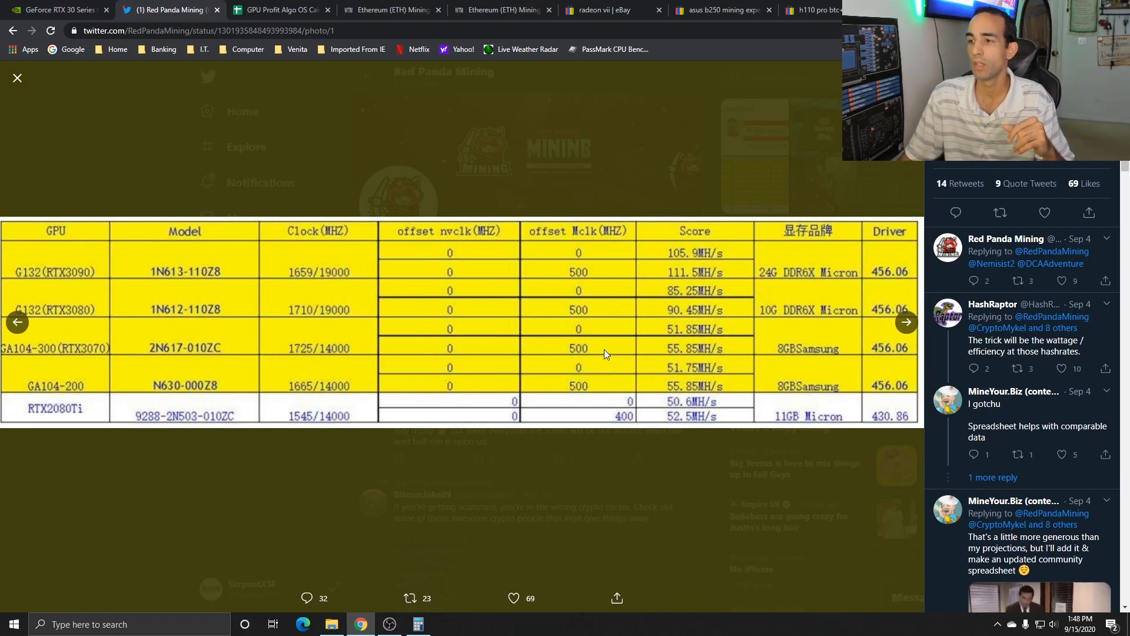
{"action": "mouse_move", "coordinate": [595, 324]}
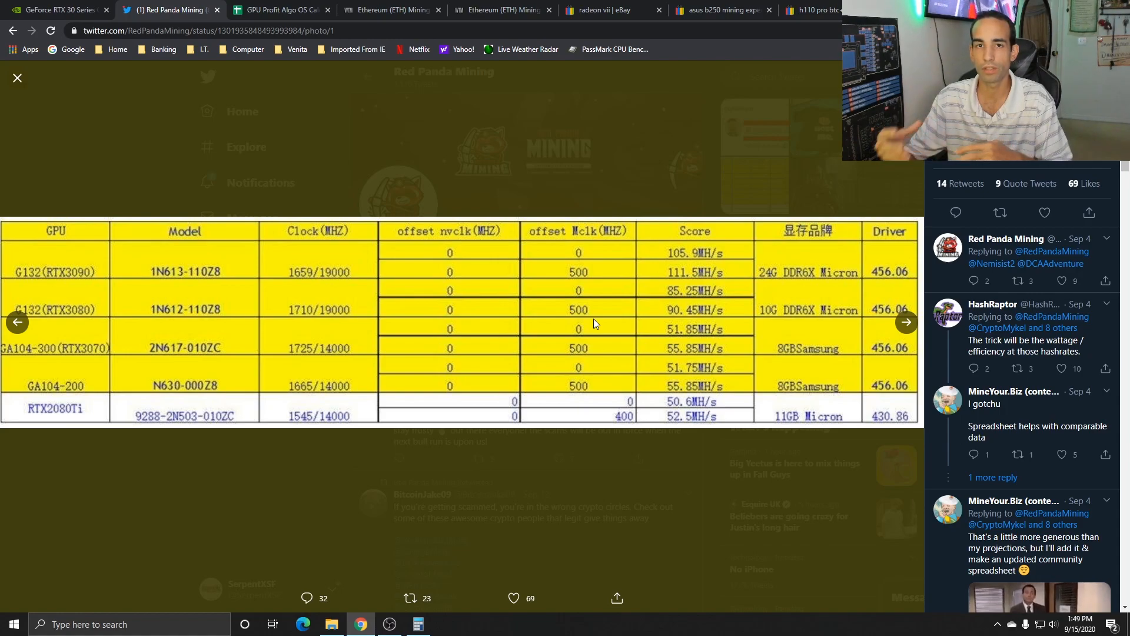
{"action": "mouse_move", "coordinate": [642, 325]}
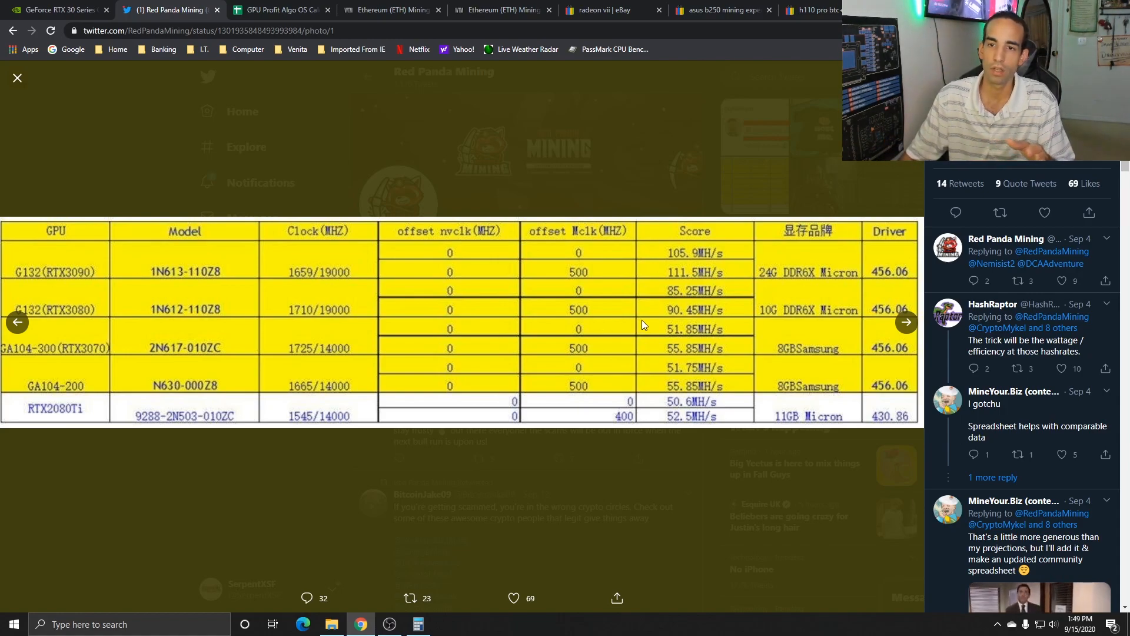
{"action": "mouse_move", "coordinate": [314, 308]}
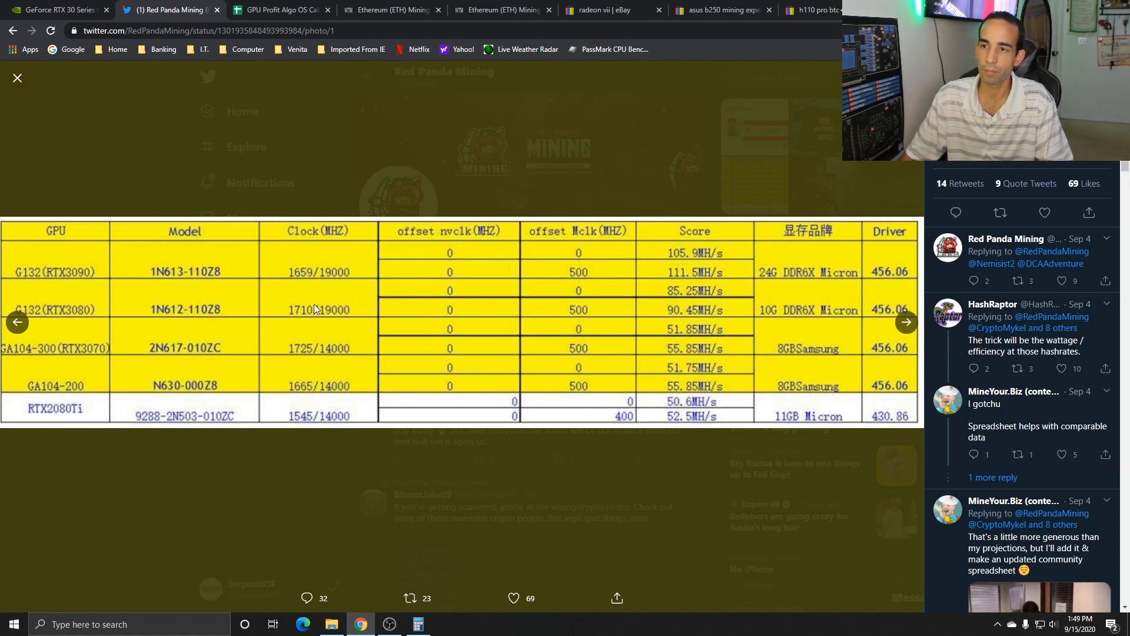
{"action": "mouse_move", "coordinate": [653, 311]}
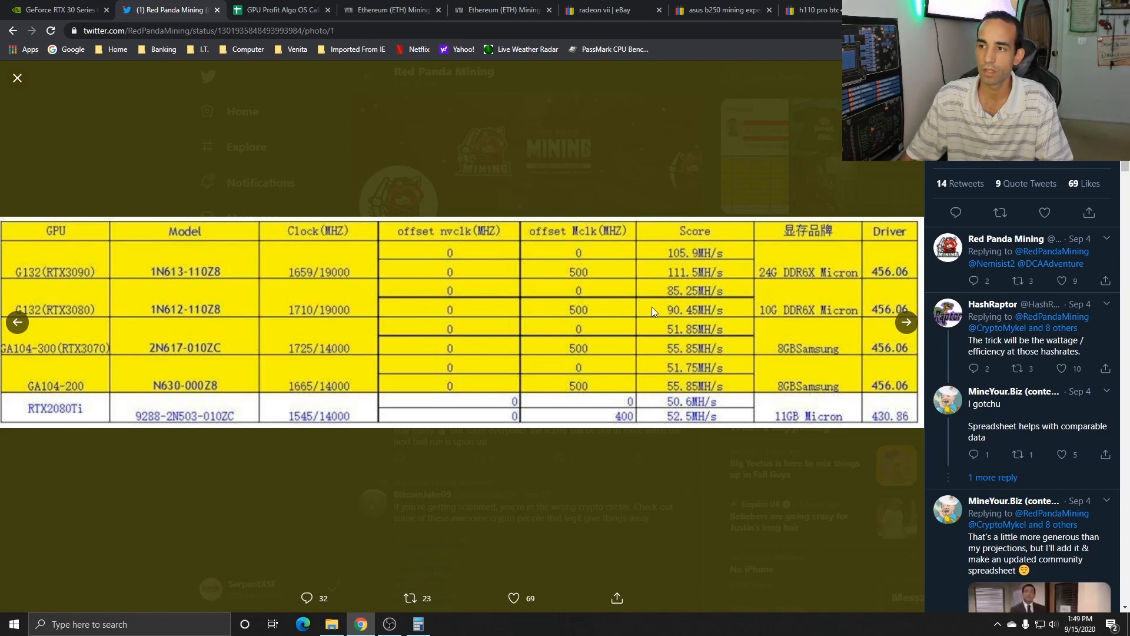
{"action": "mouse_move", "coordinate": [705, 313]}
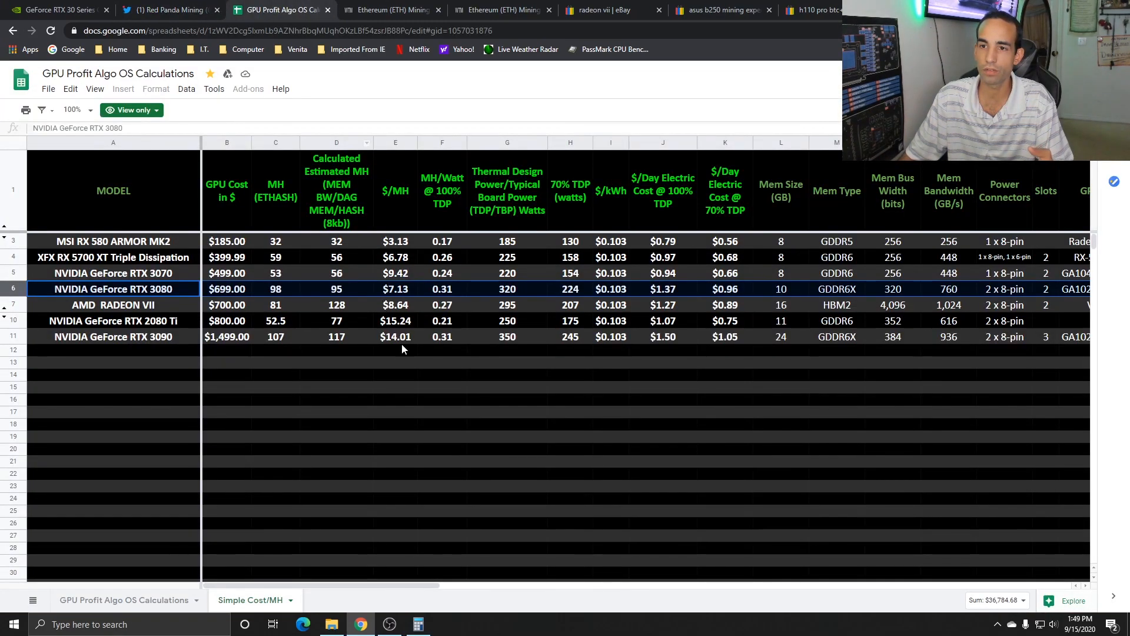
{"action": "mouse_move", "coordinate": [77, 320]}
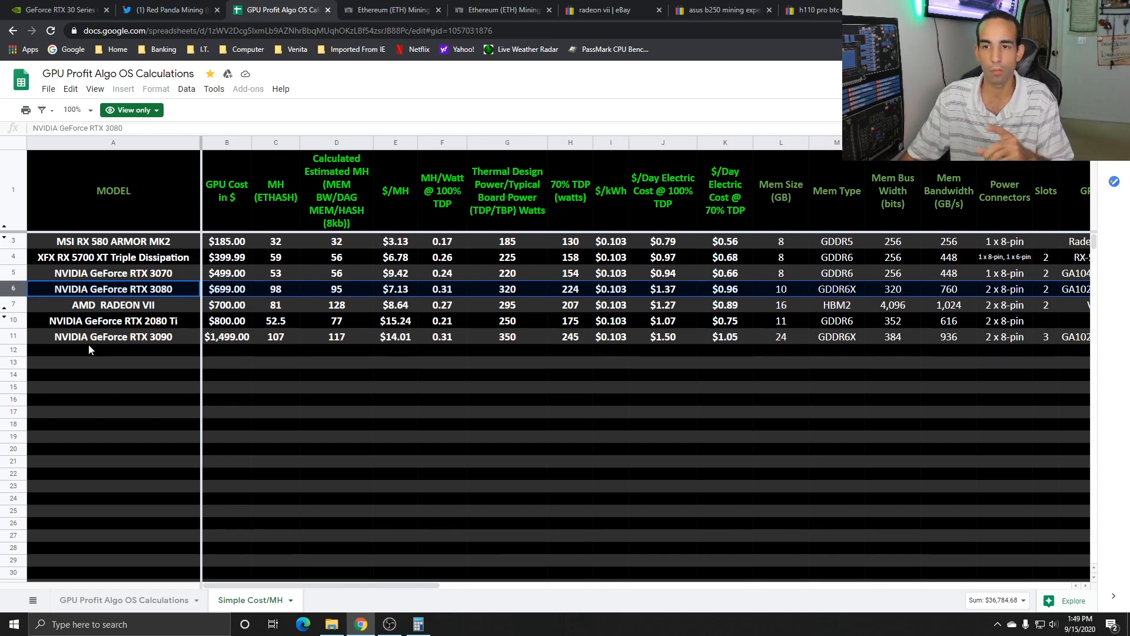
{"action": "mouse_move", "coordinate": [57, 300]}
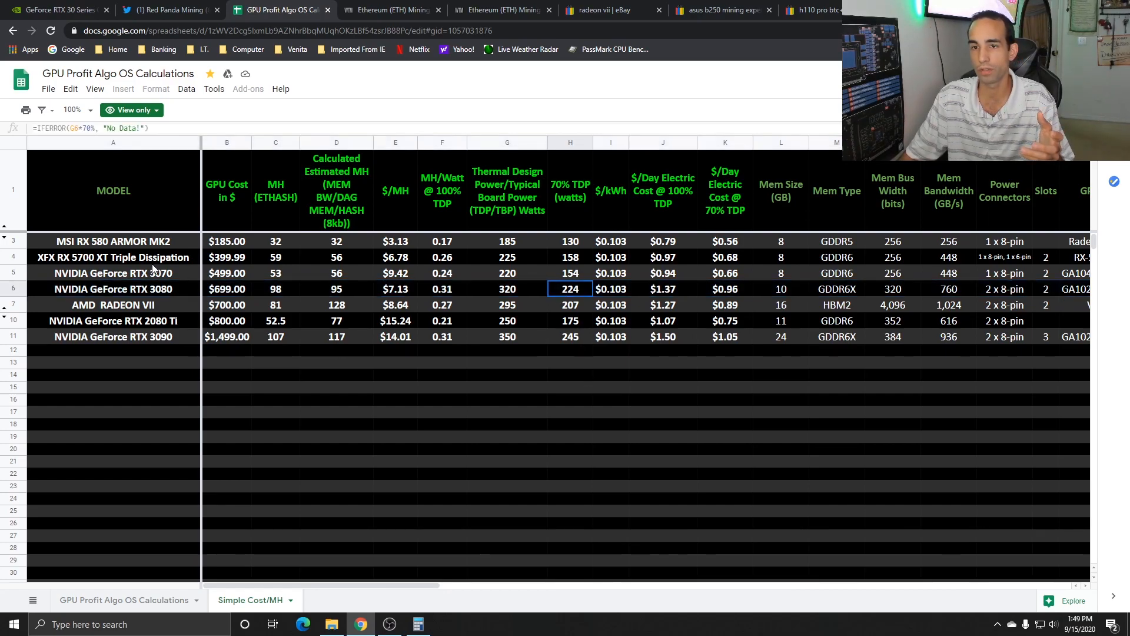
Step: Bring up Calculator from the taskbar over the GPU Simple Cost/MH sheet
{"action": "left_click", "coordinate": [13, 289]}
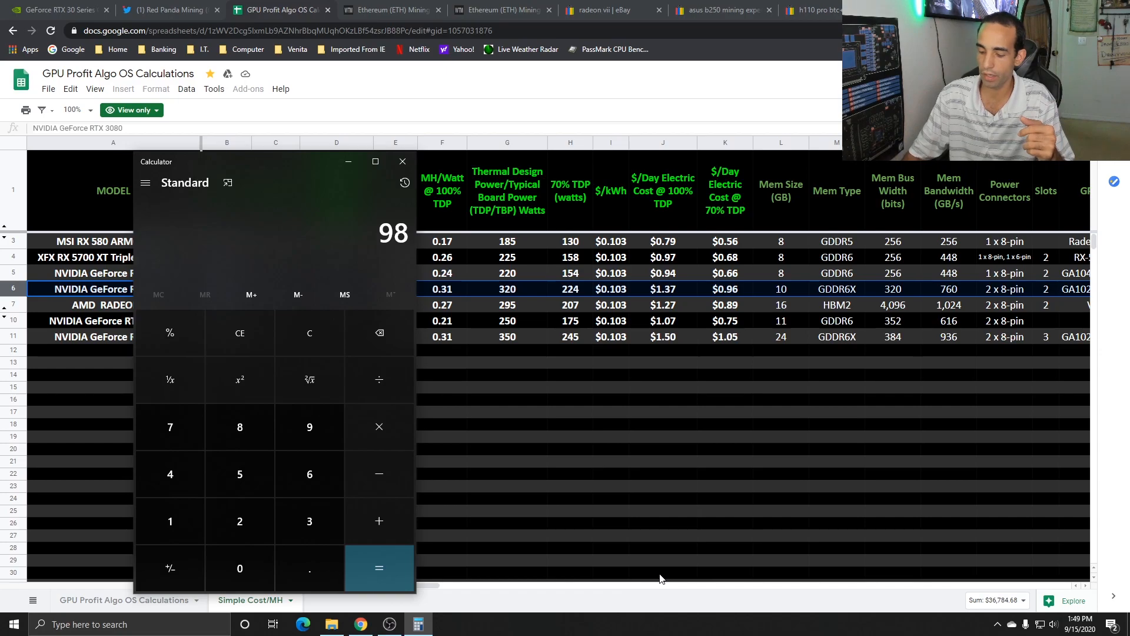
Step: Compute 0.4375 × 175 = 76.5625 in Calculator, then return to the Cost/MH sheet
{"action": "left_click", "coordinate": [379, 380]}
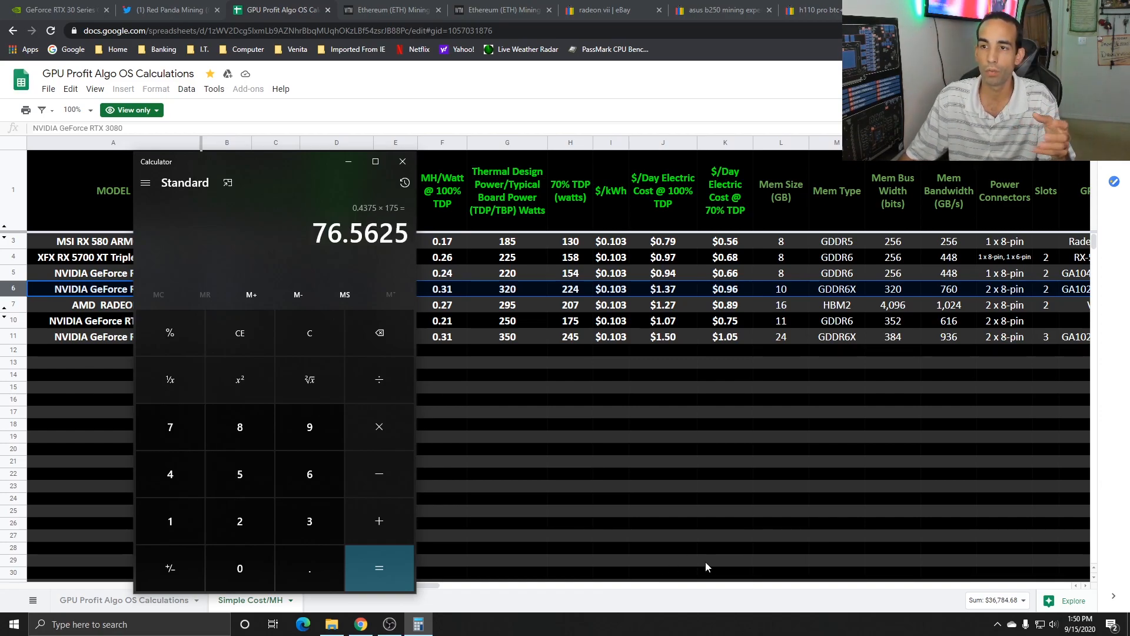
{"action": "mouse_move", "coordinate": [567, 506]}
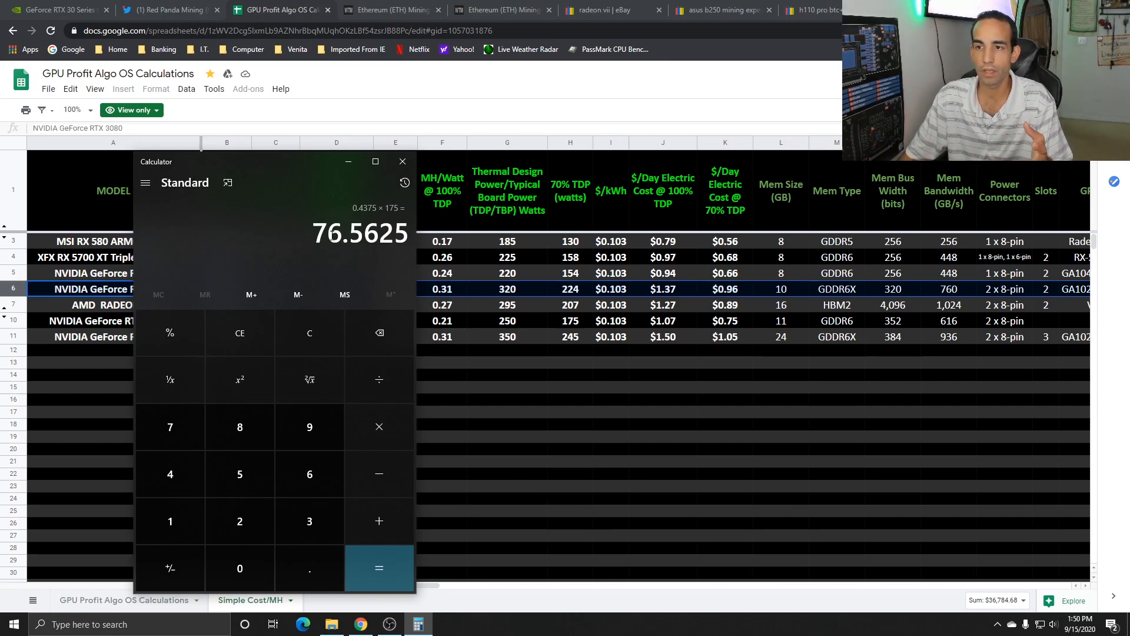
{"action": "left_click", "coordinate": [402, 161]}
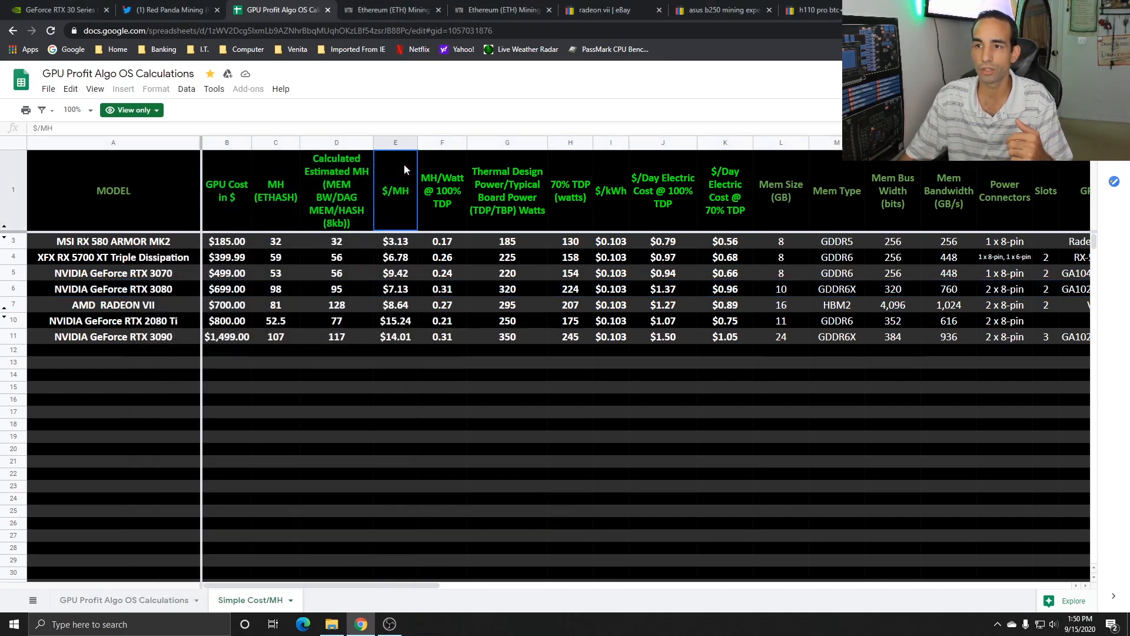
Step: Bring Calculator back and view the WhatToMine Ethereum profit calculator for the 456 Mh/s rig
{"action": "left_click", "coordinate": [13, 624]}
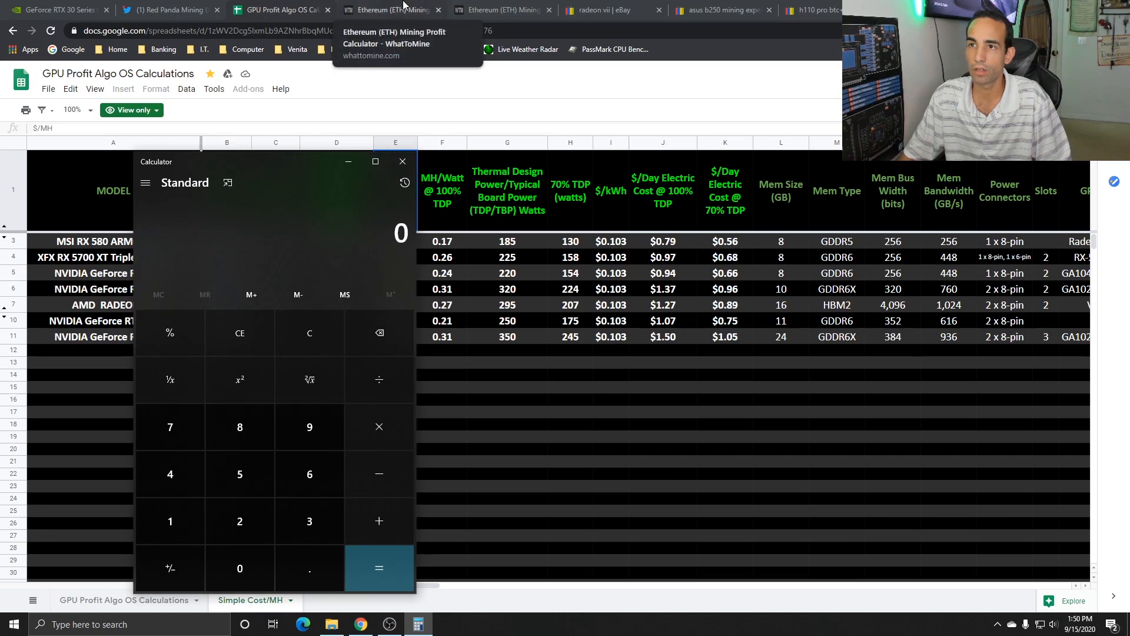
{"action": "left_click", "coordinate": [389, 9]}
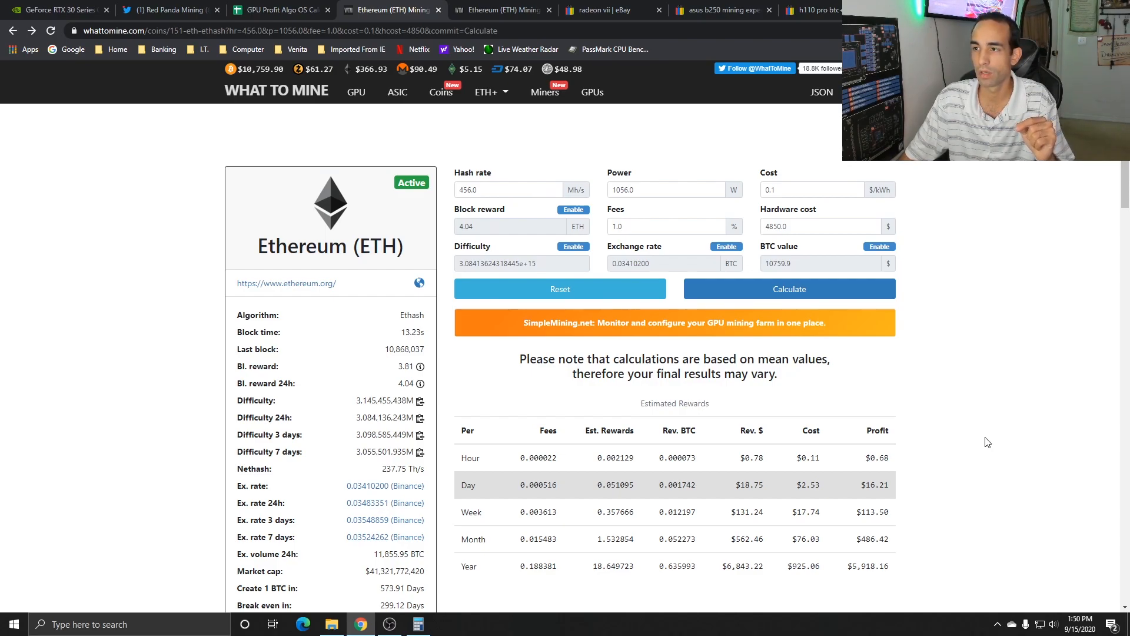
{"action": "left_click", "coordinate": [820, 226]}
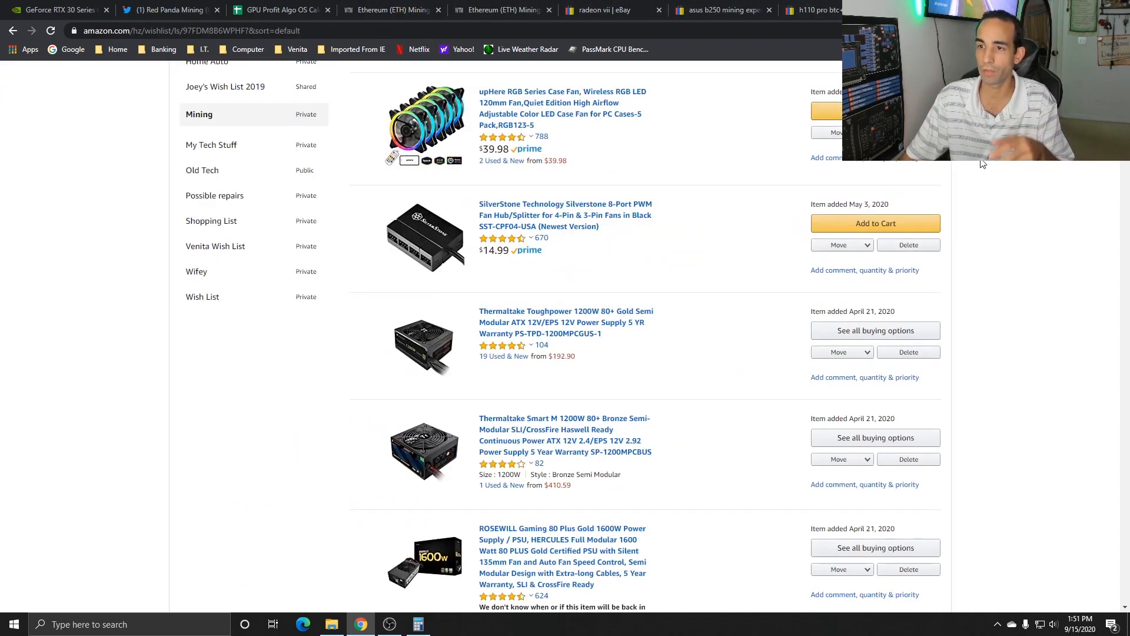
{"action": "mouse_move", "coordinate": [1034, 239]}
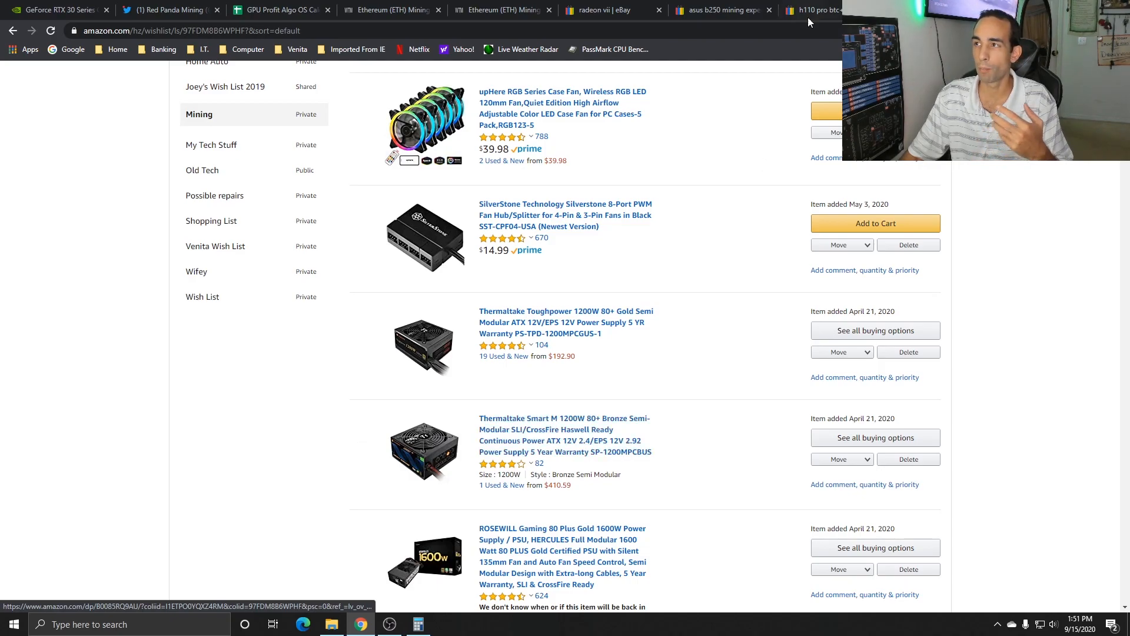
{"action": "left_click", "coordinate": [389, 9]}
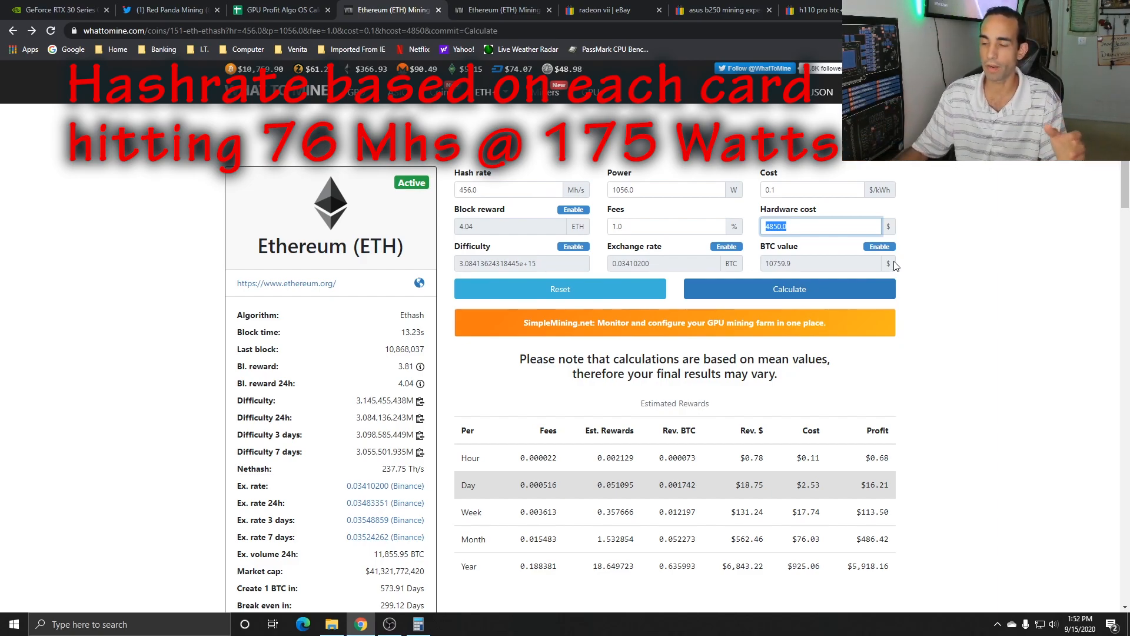
Step: Scroll to Estimated Rewards and highlight the $5,918.16 yearly profit and $925.06 cost
{"action": "scroll", "scroll_direction": "down", "scroll_amount": 3}
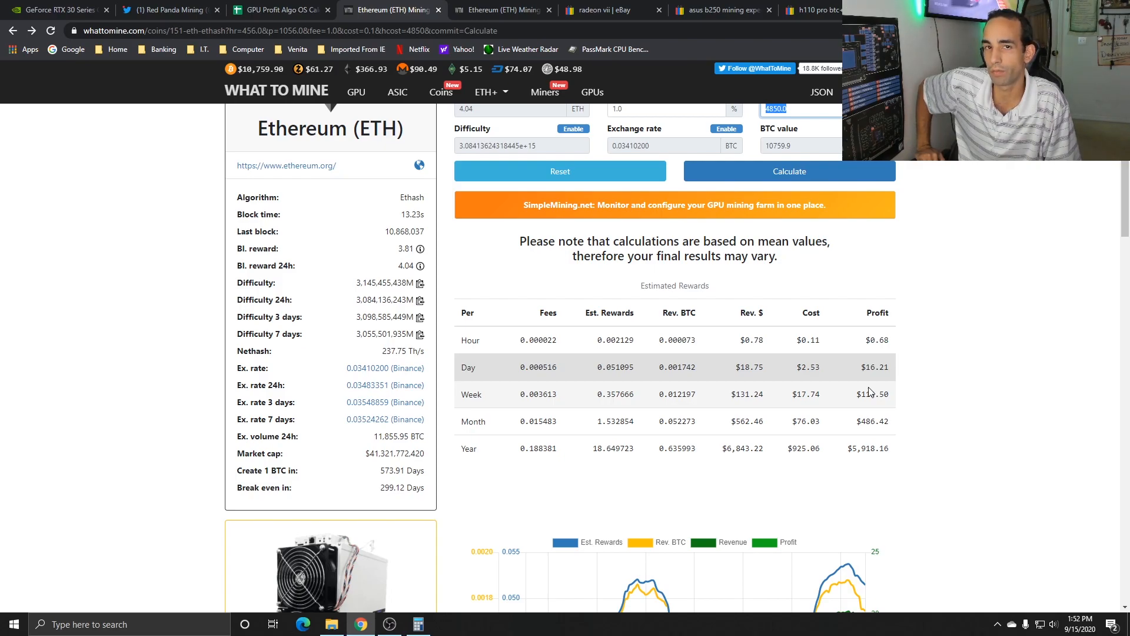
{"action": "mouse_move", "coordinate": [906, 388]}
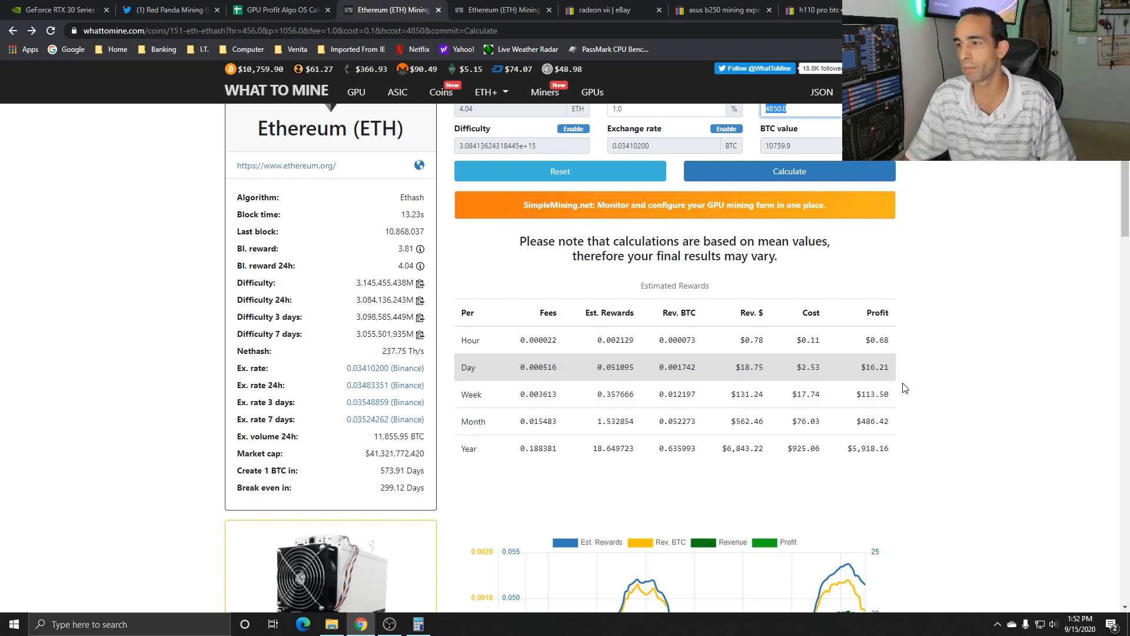
{"action": "mouse_move", "coordinate": [928, 381]}
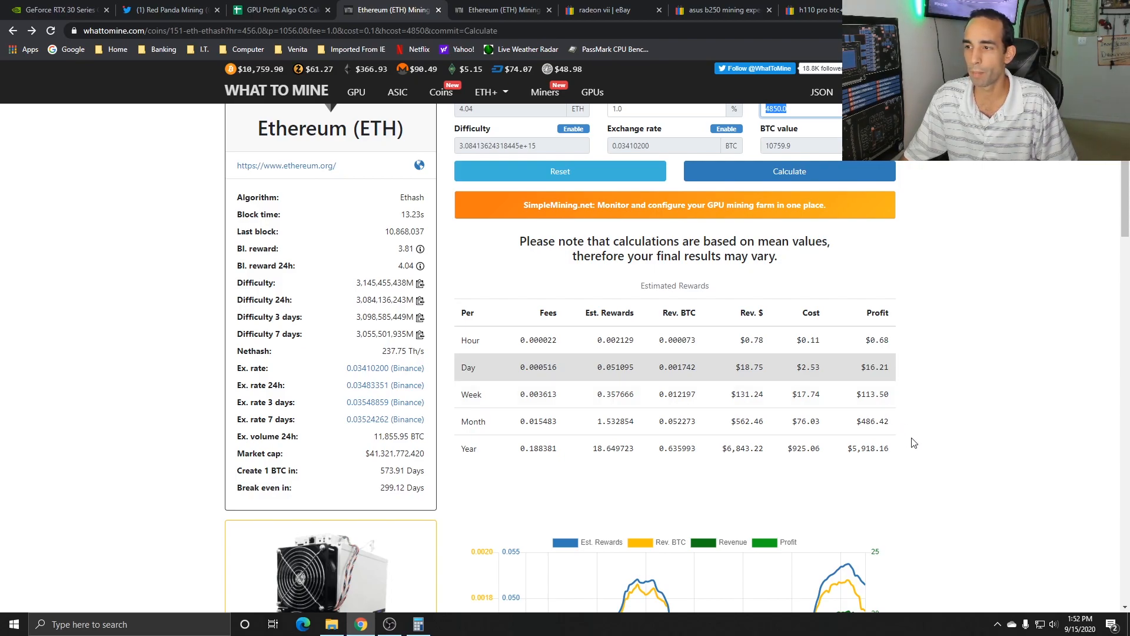
{"action": "mouse_move", "coordinate": [925, 440]}
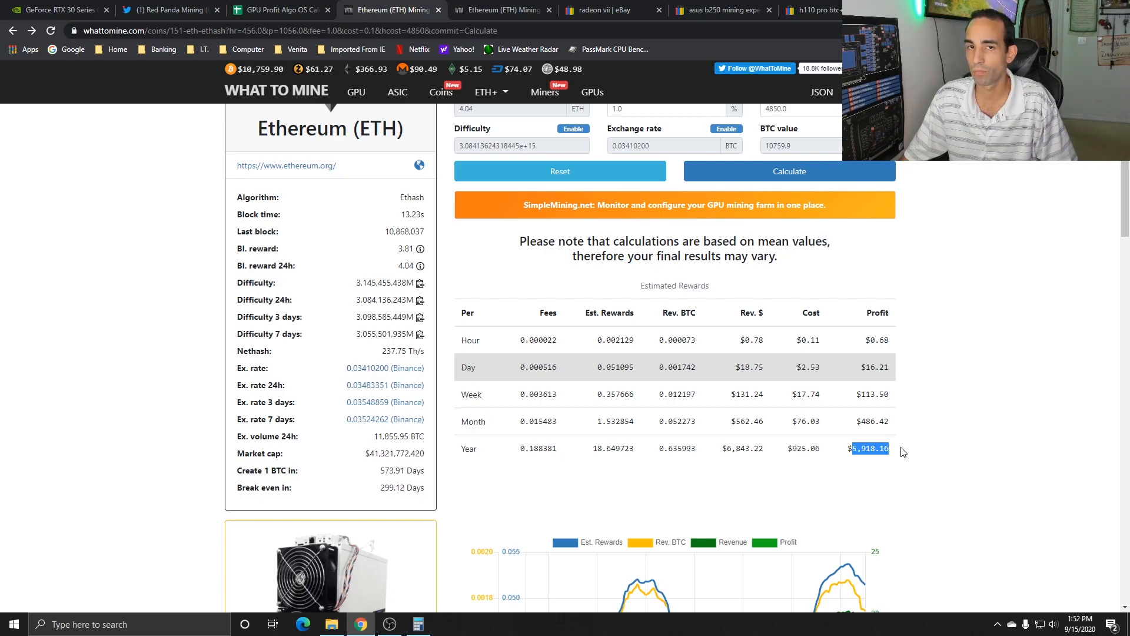
{"action": "left_click", "coordinate": [805, 448]}
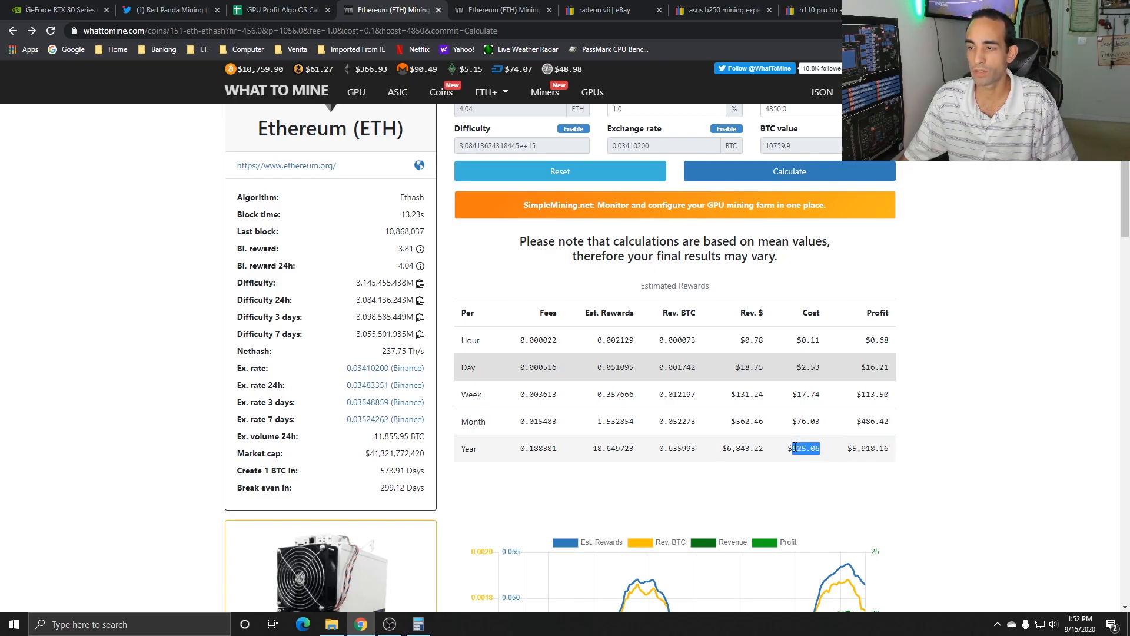
{"action": "mouse_move", "coordinate": [908, 479]}
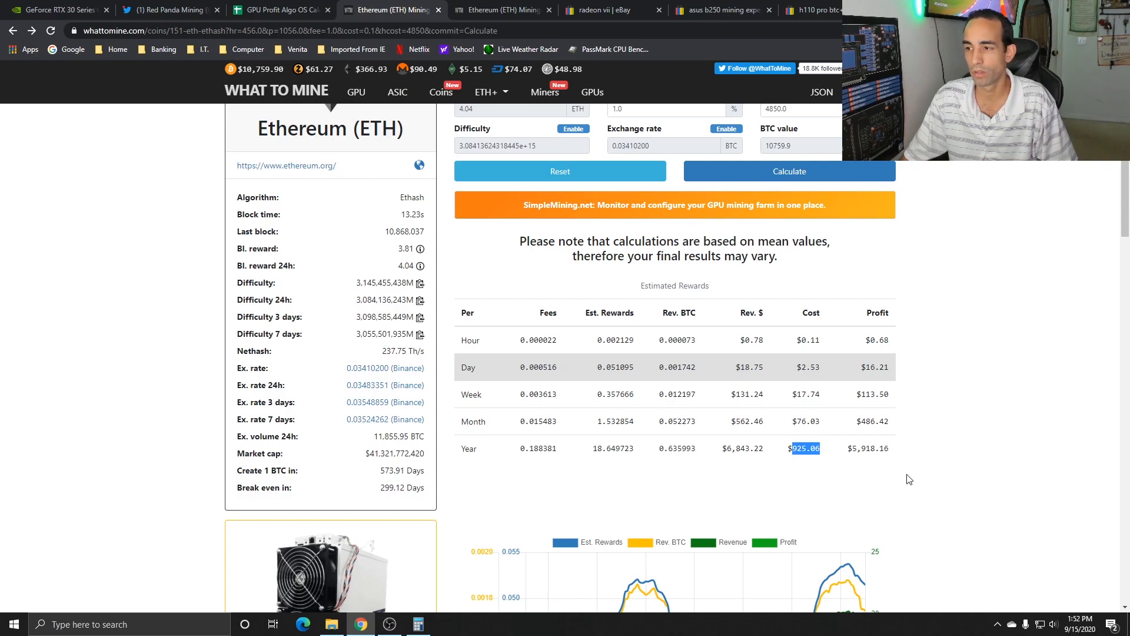
{"action": "mouse_move", "coordinate": [914, 467]}
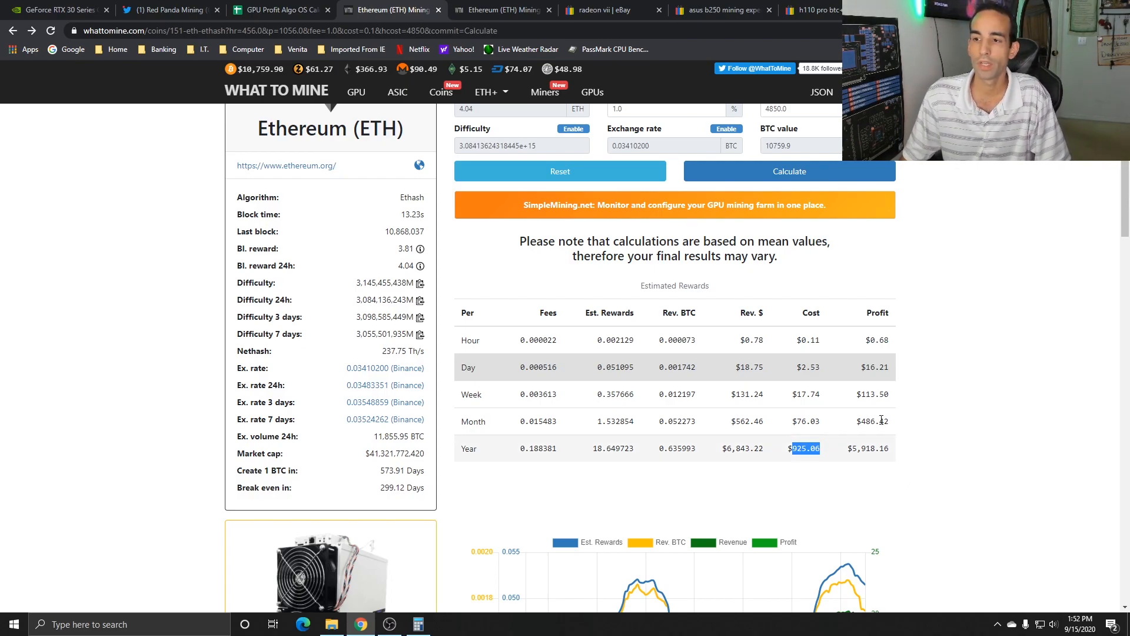
{"action": "mouse_move", "coordinate": [847, 265]}
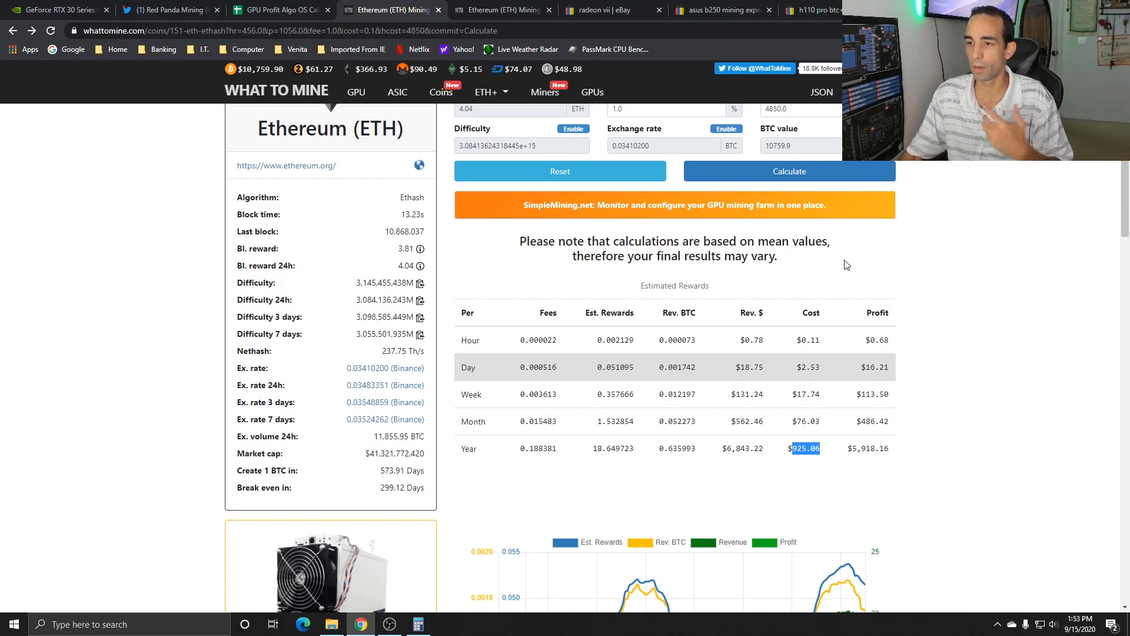
Step: View the RTX 3090, 3080 and 3070 specs table, then go back to Amazon
{"action": "left_click", "coordinate": [54, 10]}
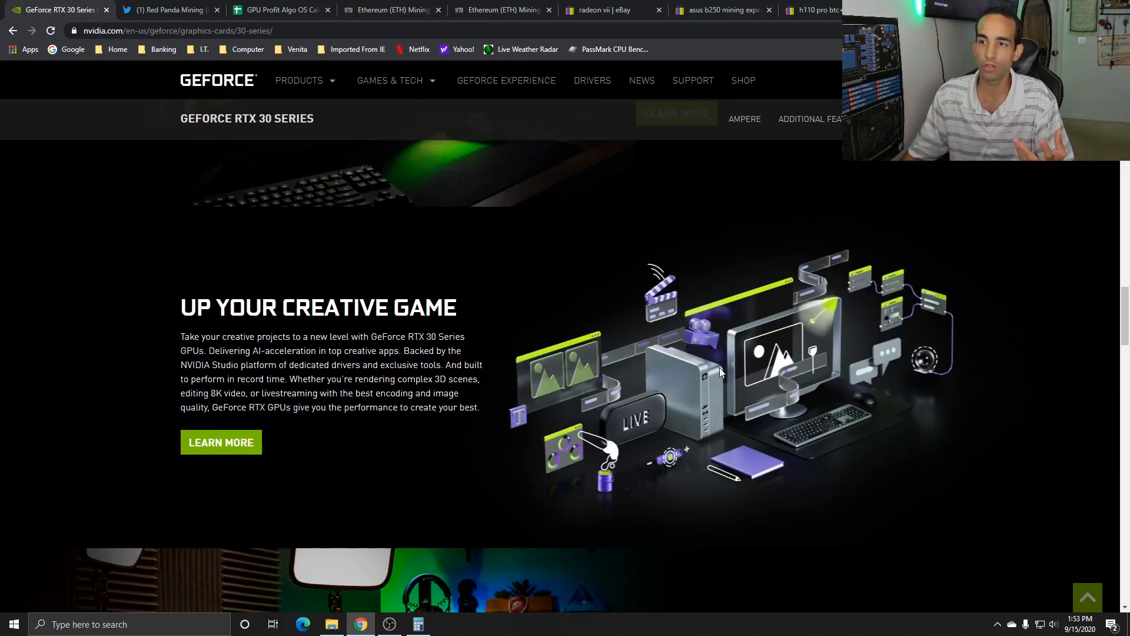
{"action": "scroll", "scroll_direction": "down", "scroll_amount": 3}
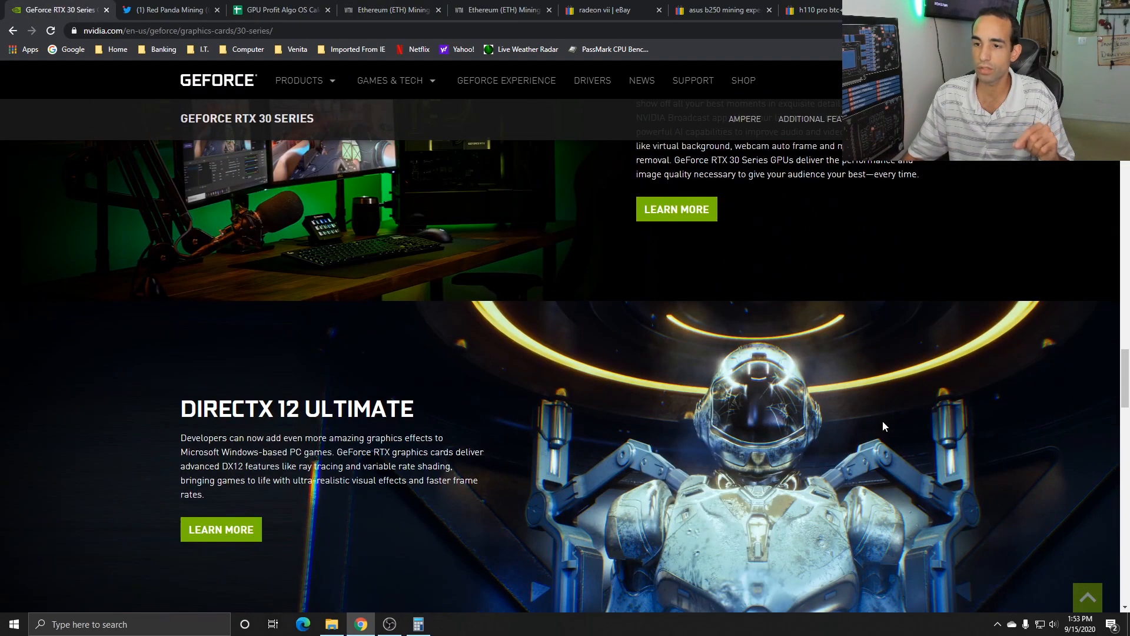
{"action": "scroll", "scroll_direction": "down", "scroll_amount": 3}
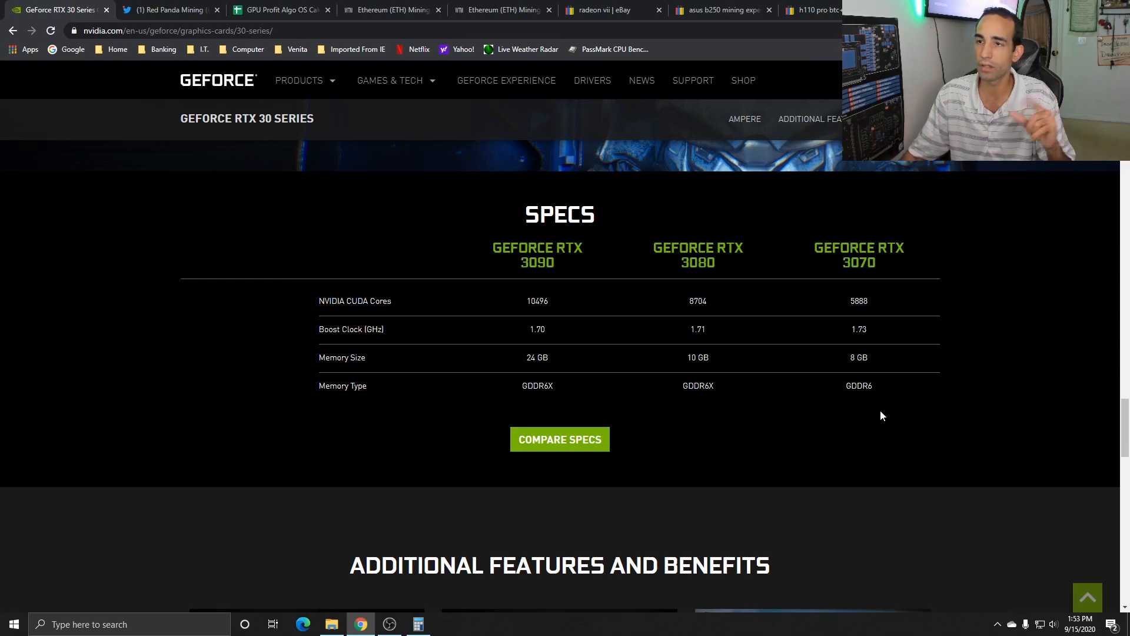
{"action": "left_click", "coordinate": [497, 10]}
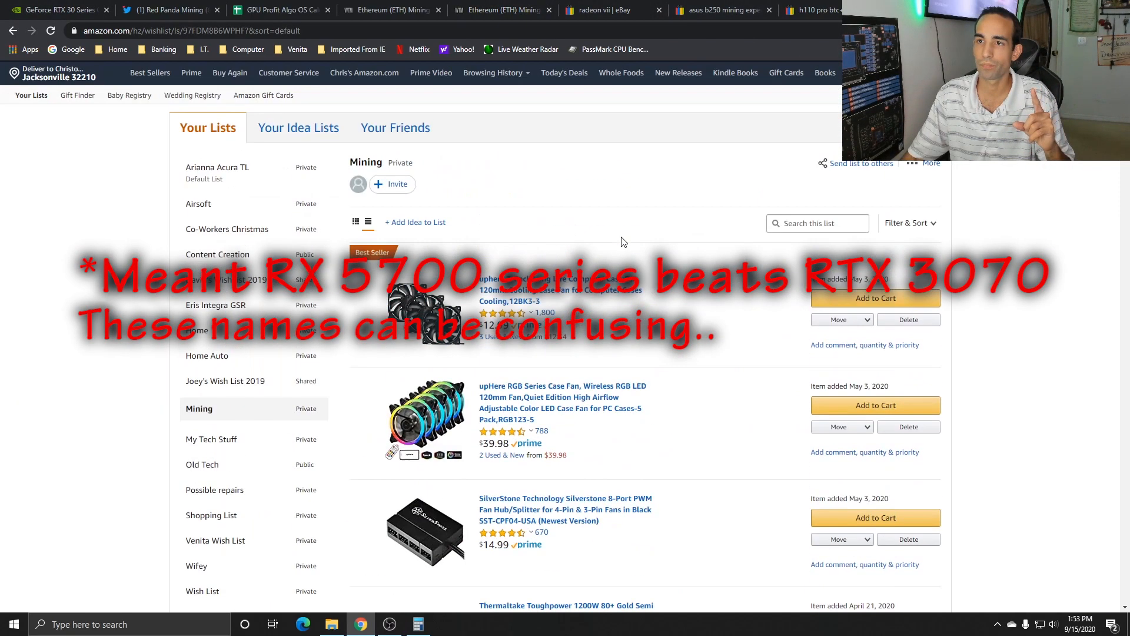
Step: Search Amazon for 'rx 5700' to list RX 5700 XT card prices
{"action": "type", "text": "r"}
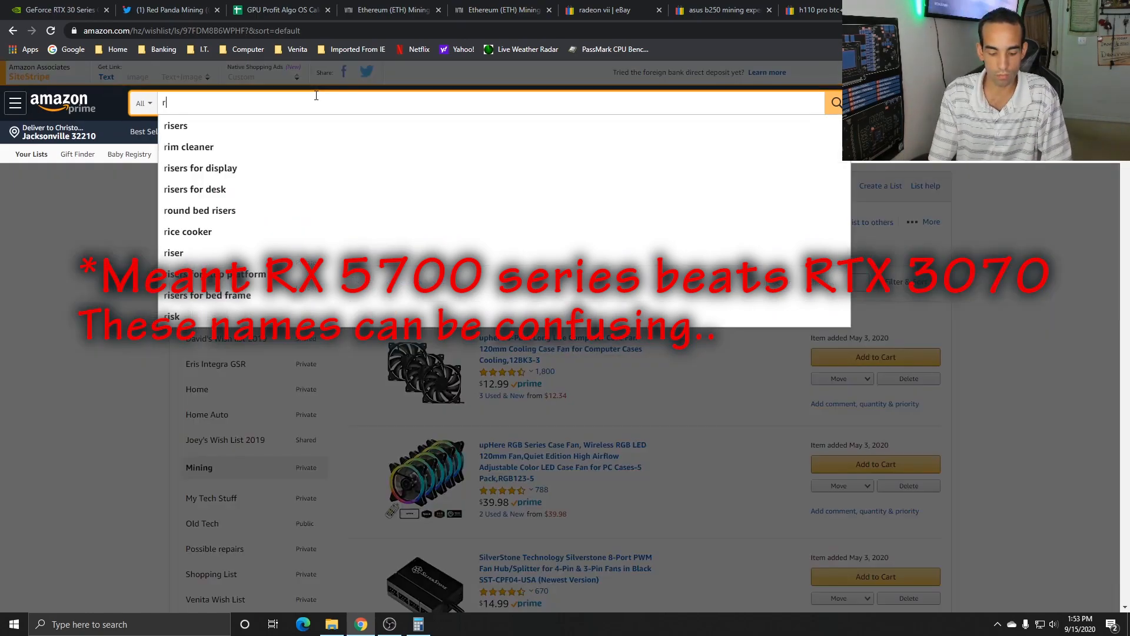
{"action": "type", "text": "x 5700"}
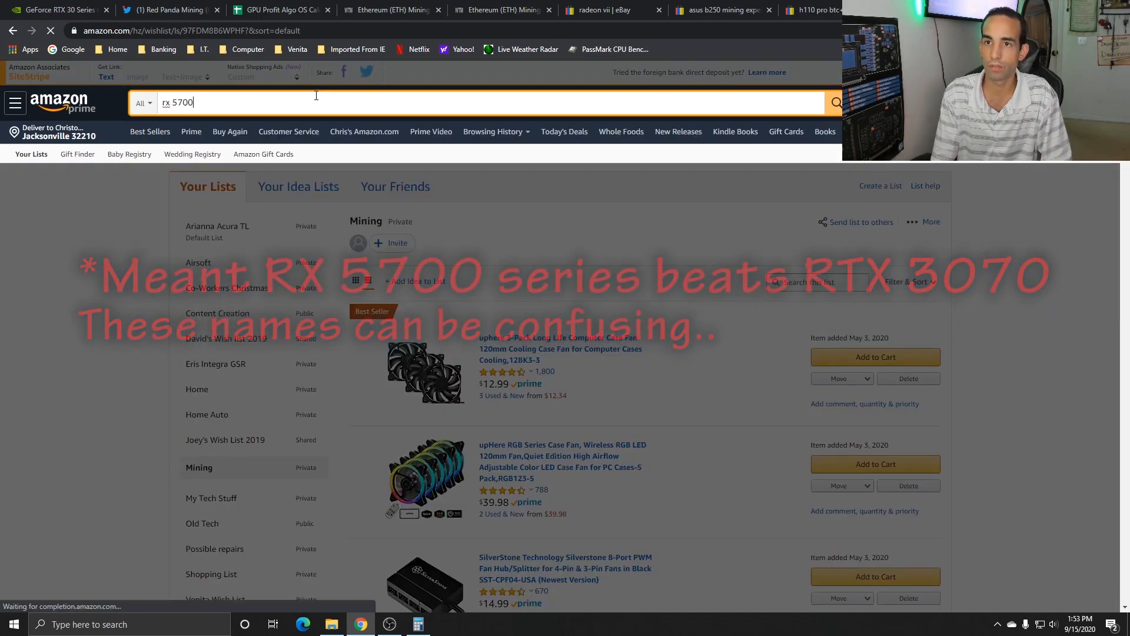
{"action": "key", "text": "Enter"}
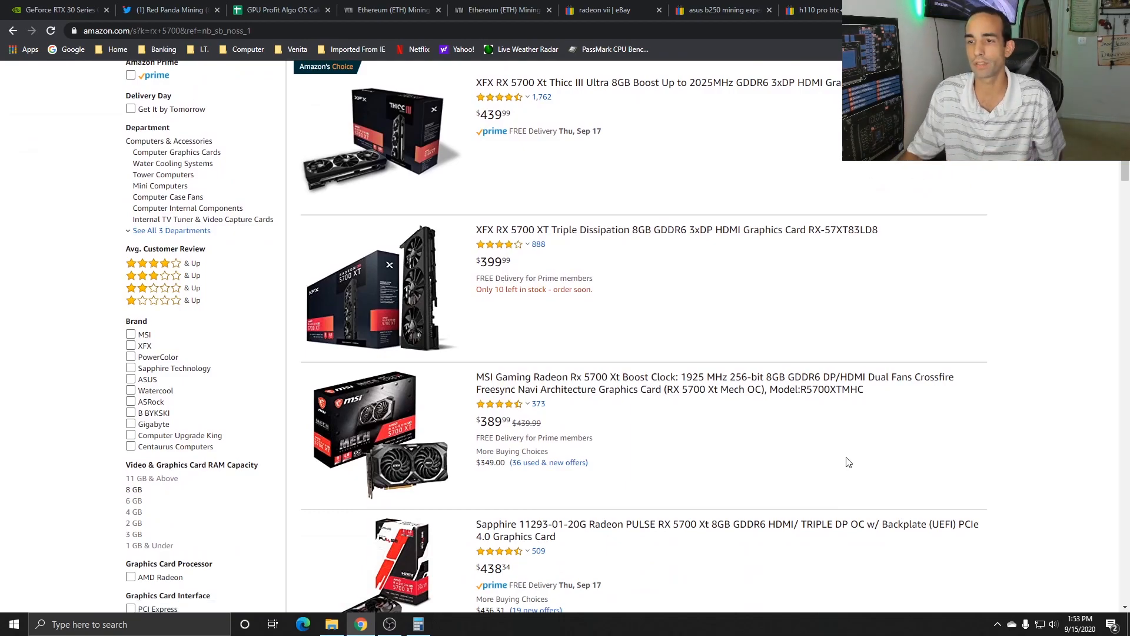
{"action": "mouse_move", "coordinate": [491, 144]}
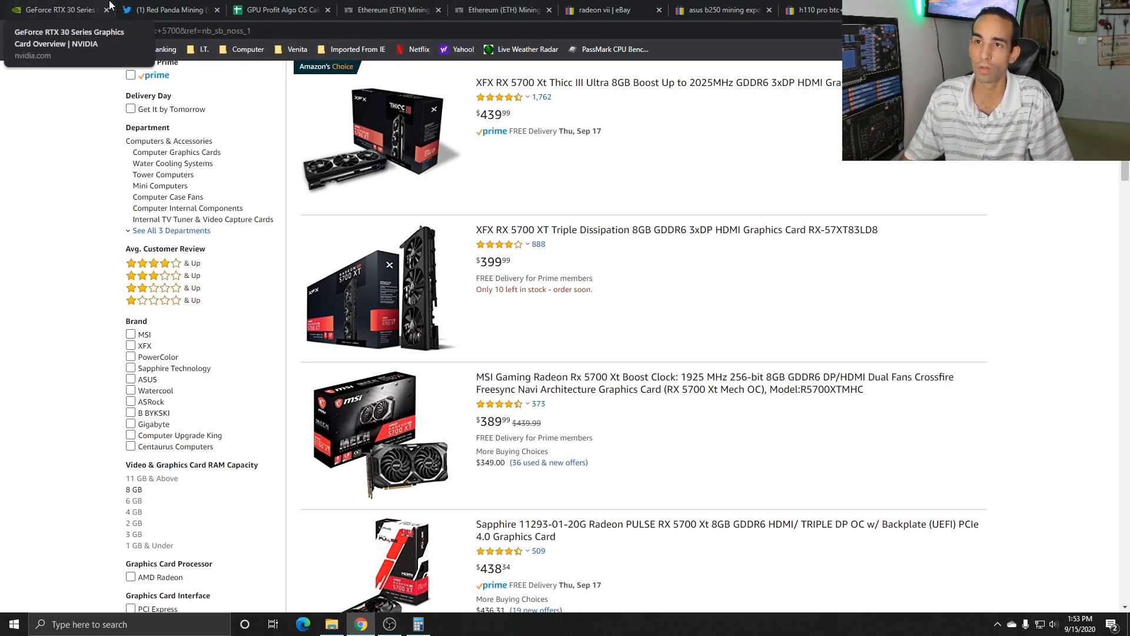
{"action": "left_click", "coordinate": [170, 10]}
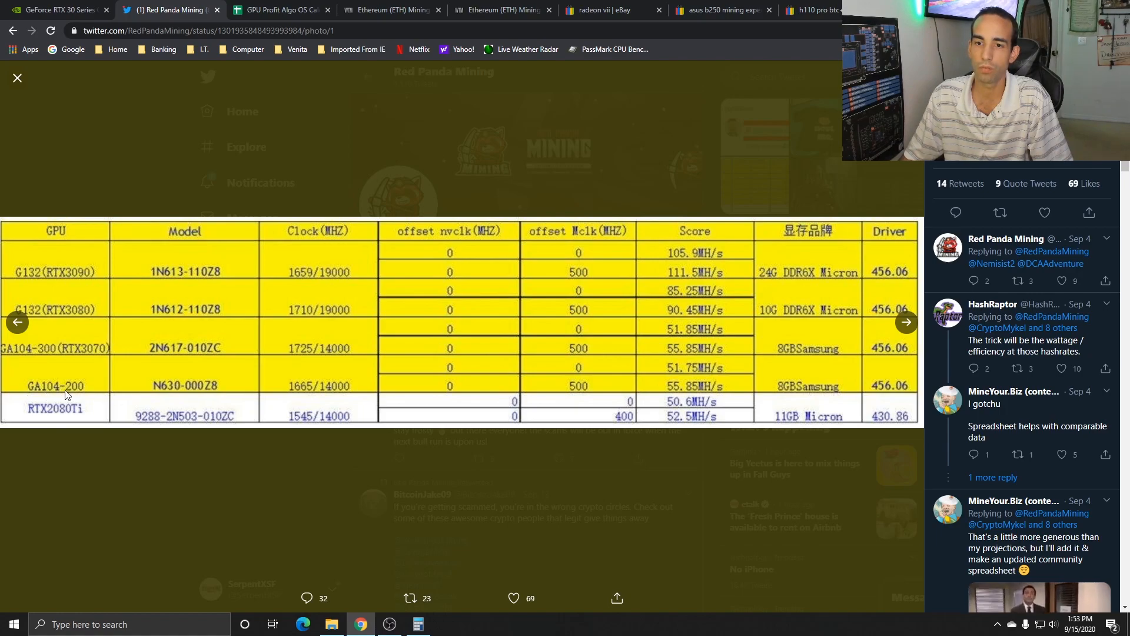
{"action": "mouse_move", "coordinate": [673, 389]}
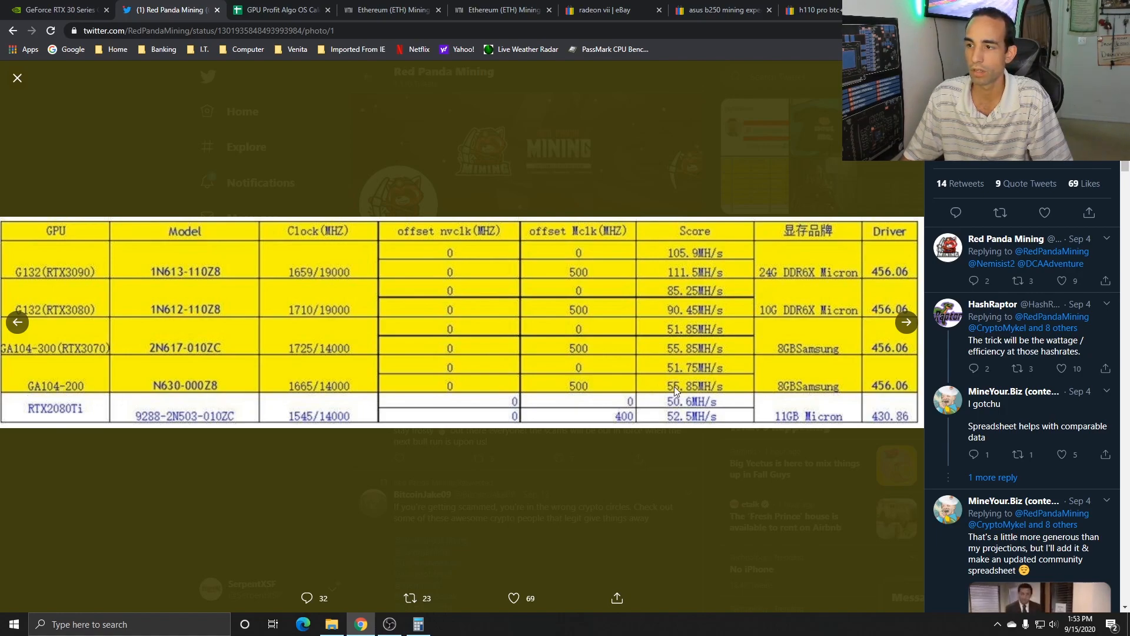
{"action": "mouse_move", "coordinate": [771, 392]}
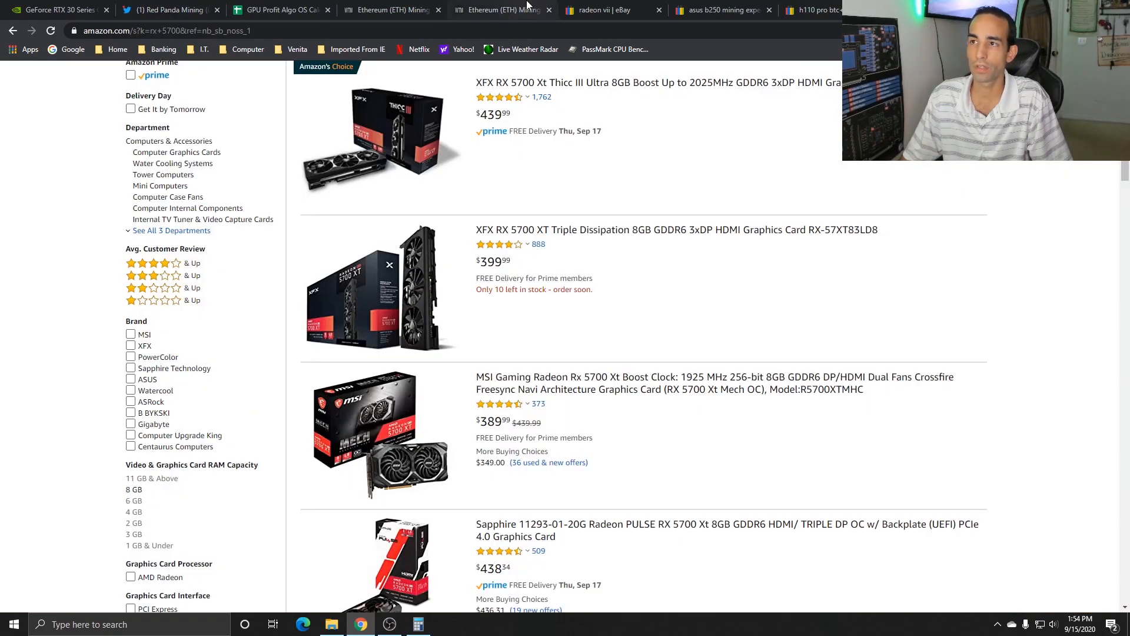
Step: Enter 336 Mh/s, 700 W and $3,250 hardware cost in WhatToMine and review rewards
{"action": "left_click", "coordinate": [499, 9]}
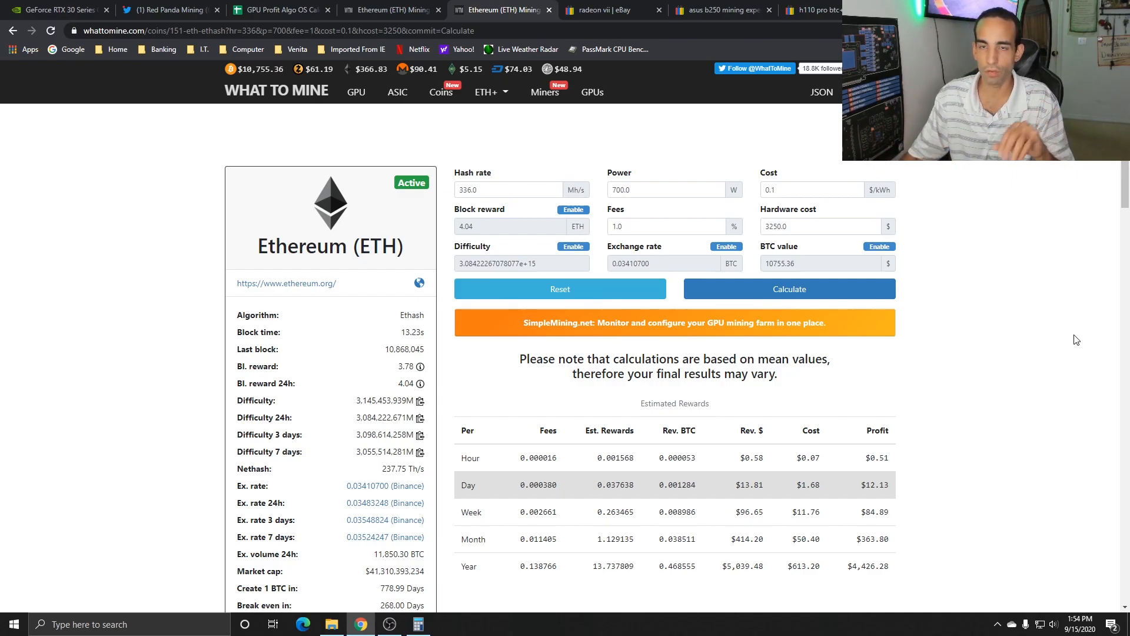
{"action": "mouse_move", "coordinate": [1050, 334]}
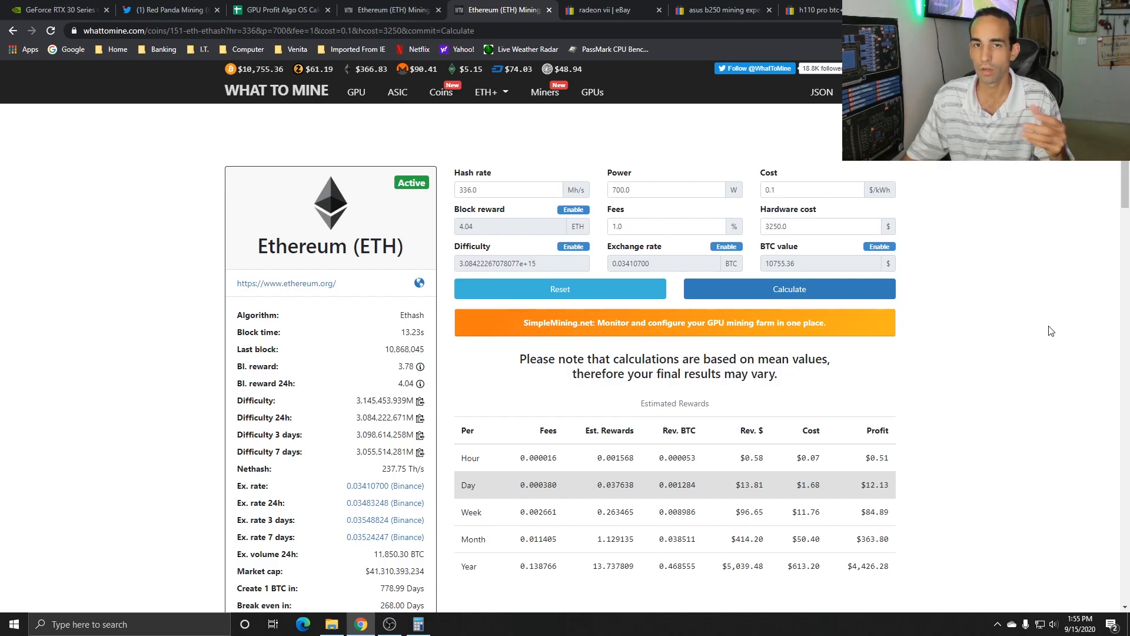
{"action": "mouse_move", "coordinate": [1065, 352]}
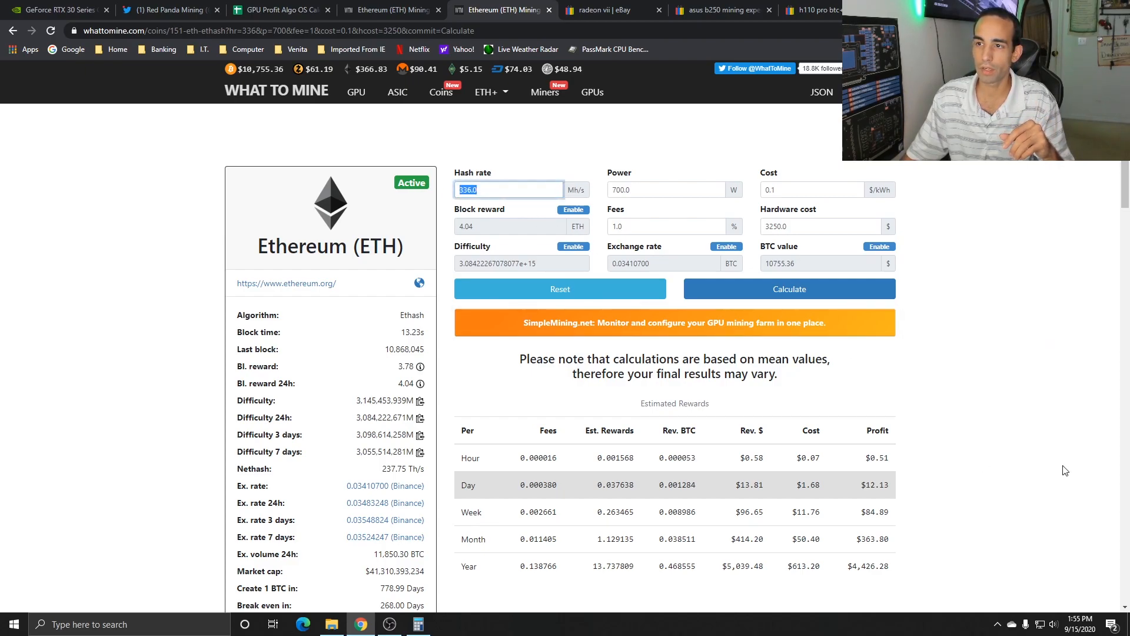
{"action": "mouse_move", "coordinate": [1018, 418]}
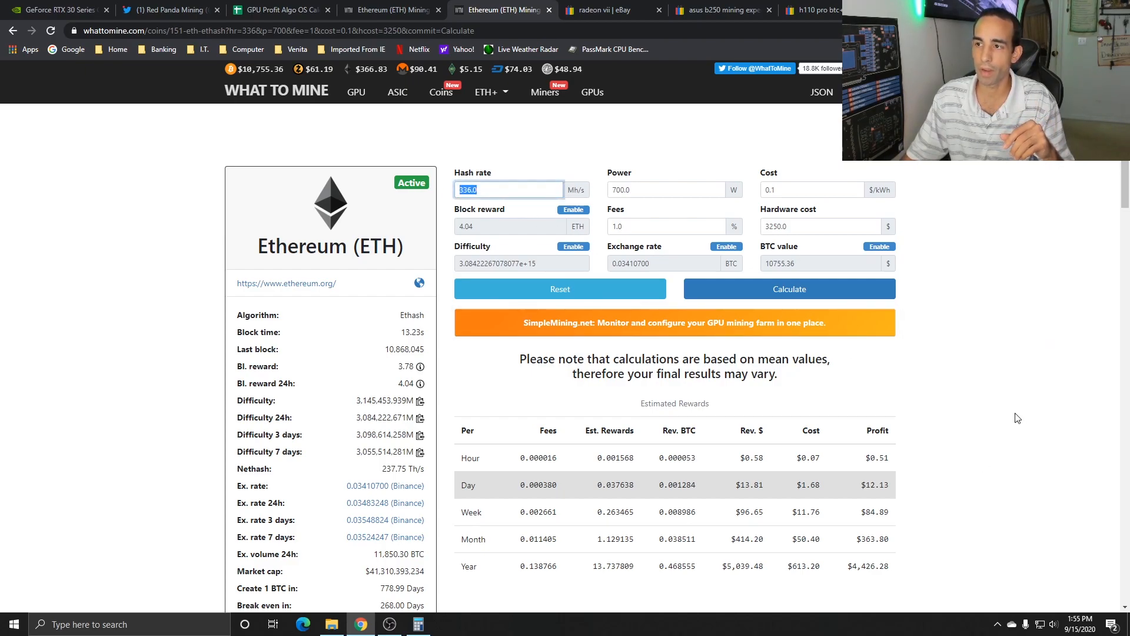
{"action": "left_click", "coordinate": [665, 190]}
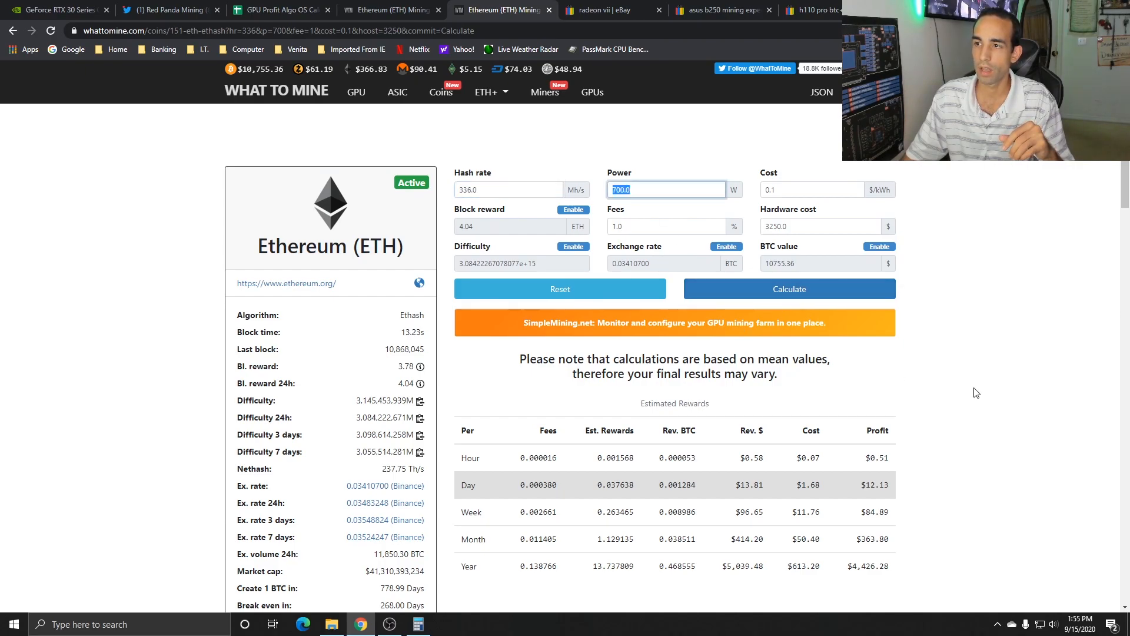
{"action": "mouse_move", "coordinate": [979, 386]}
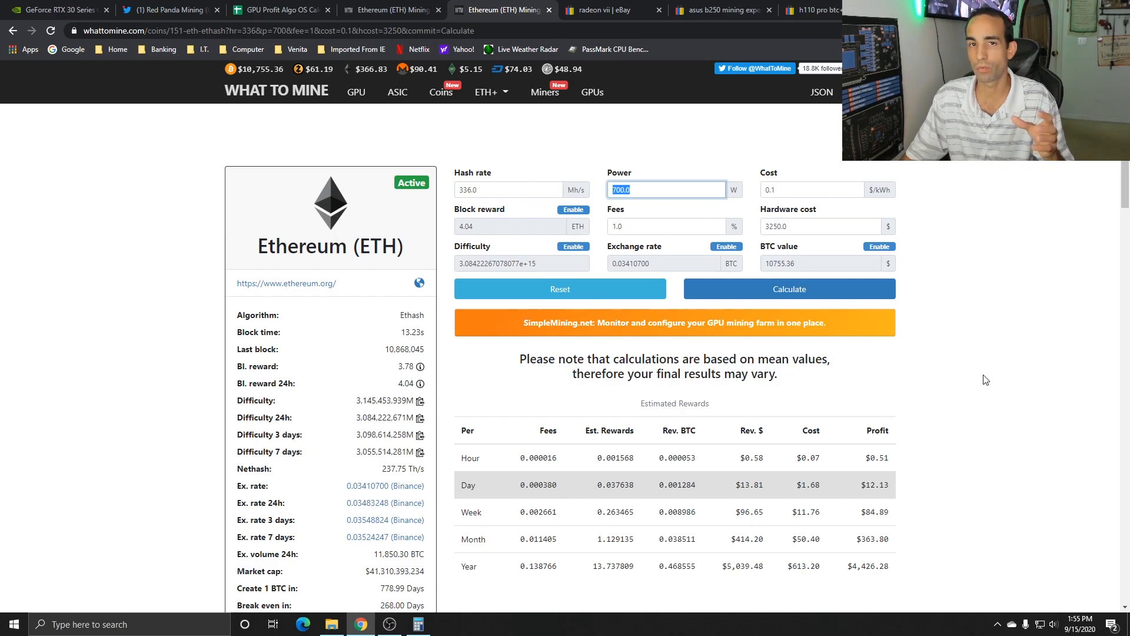
{"action": "left_click", "coordinate": [812, 189]}
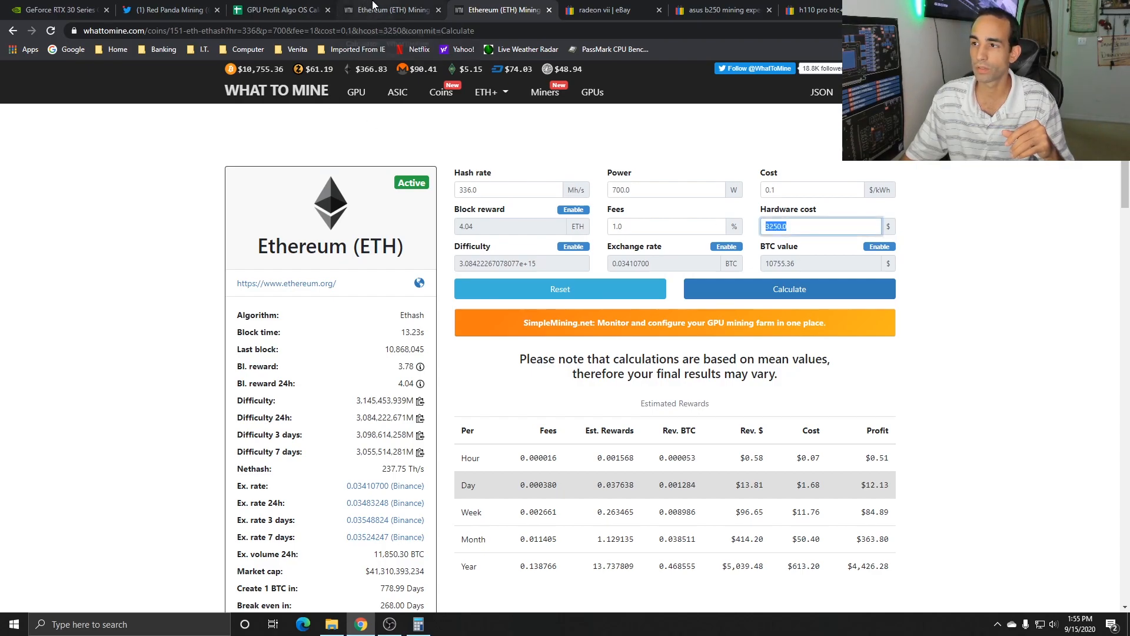
{"action": "left_click", "coordinate": [789, 288]}
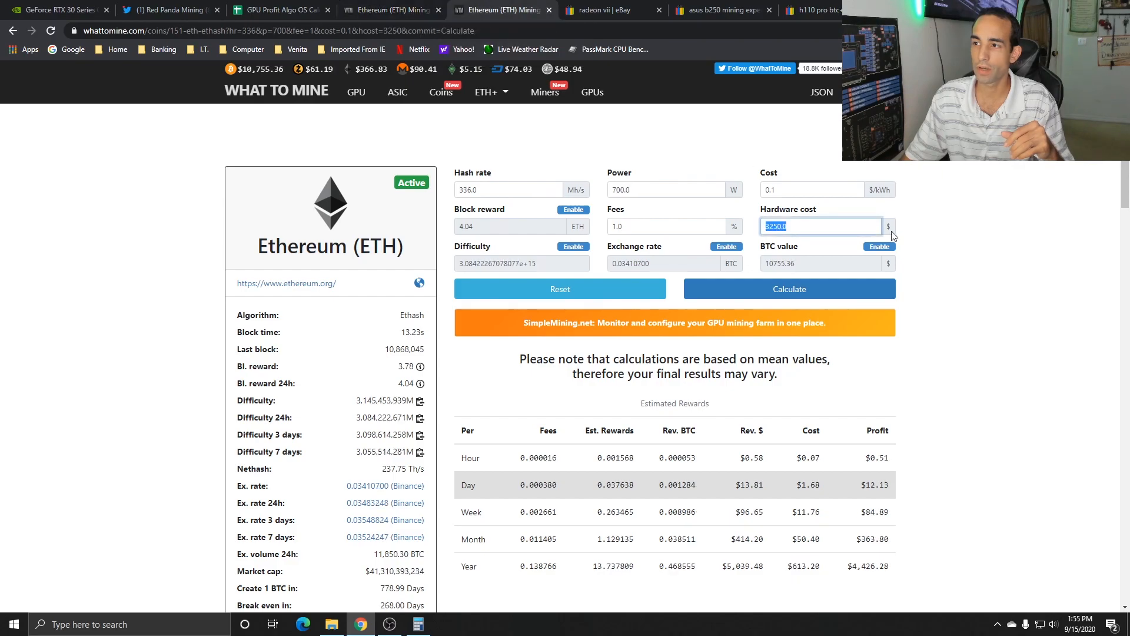
{"action": "scroll", "scroll_direction": "down", "scroll_amount": 3}
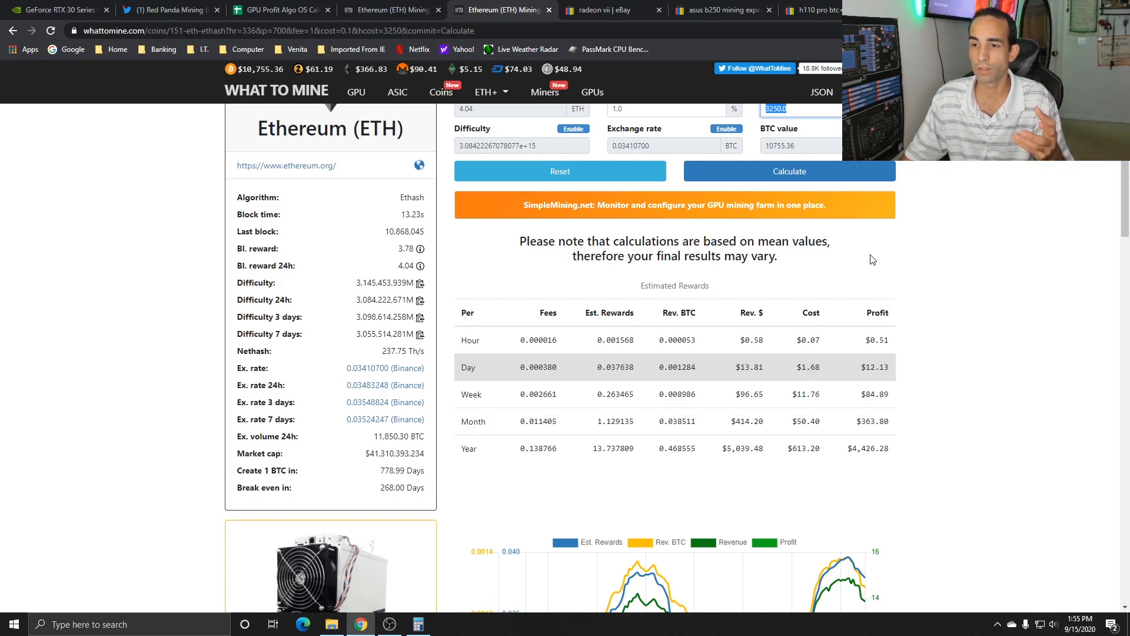
{"action": "mouse_move", "coordinate": [1049, 360]}
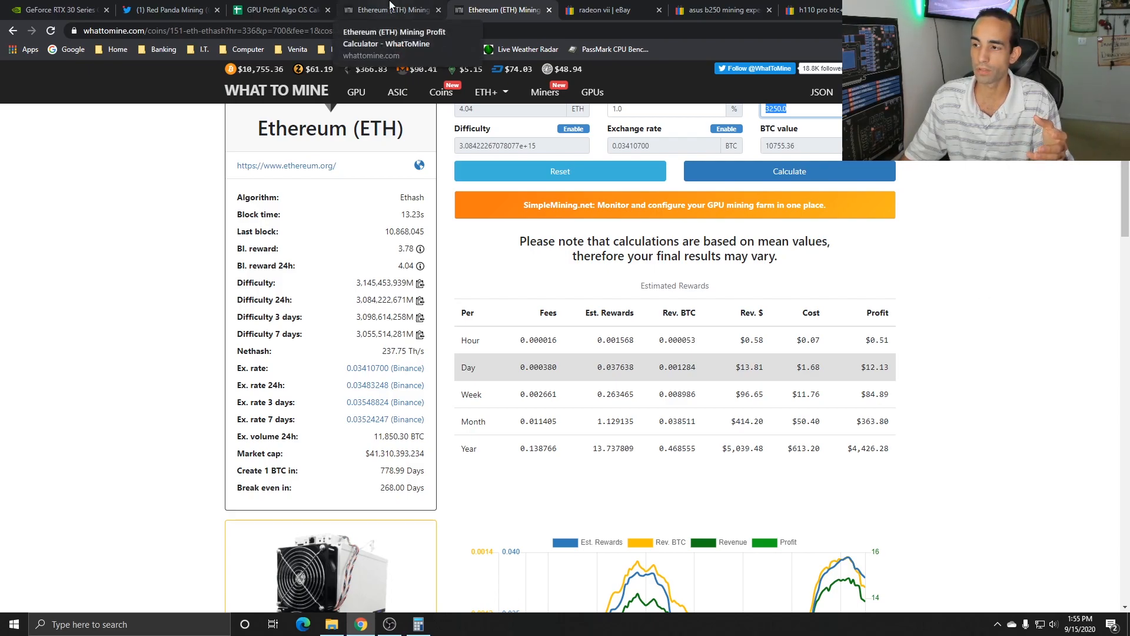
{"action": "left_click", "coordinate": [789, 171]}
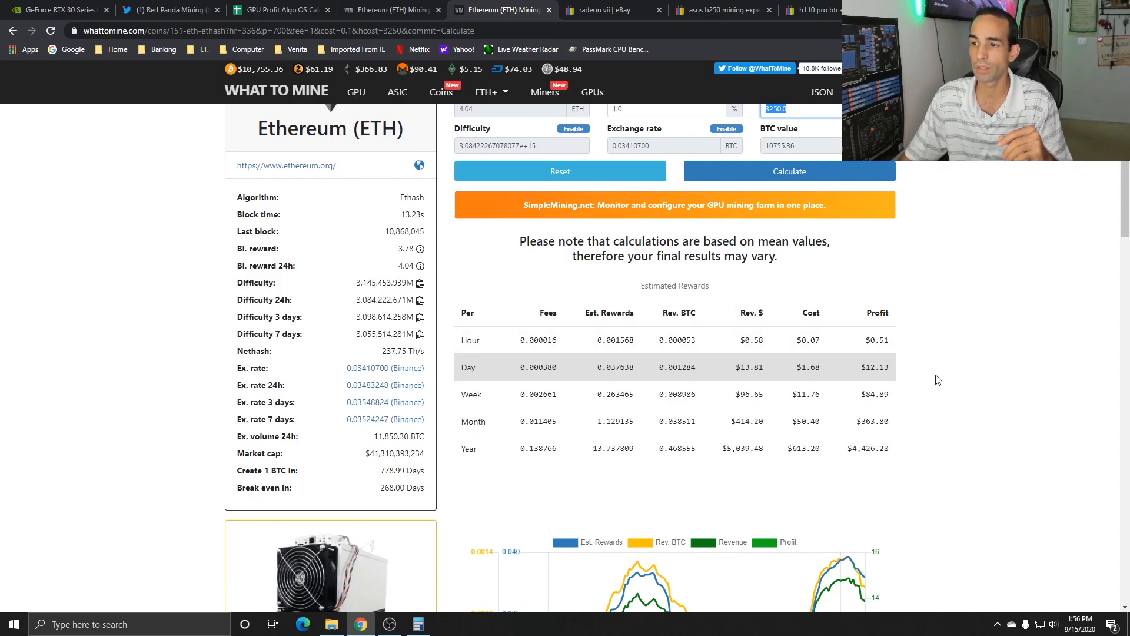
Step: Browse eBay Radeon VII listings around $550–$760, then return to the RTX 30 specs
{"action": "left_click", "coordinate": [608, 10]}
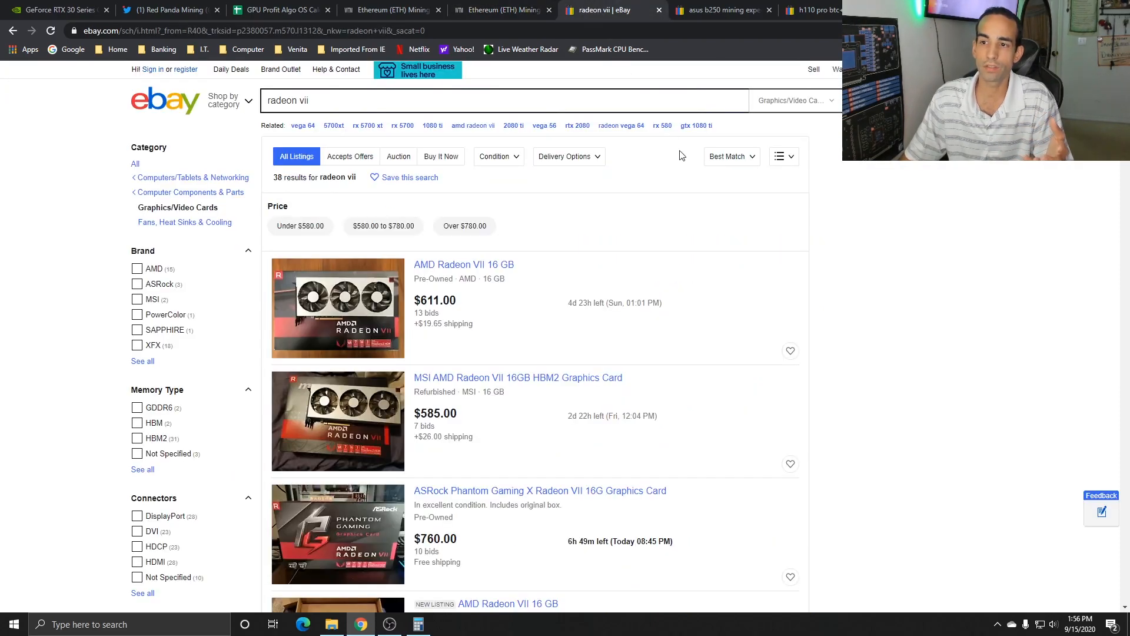
{"action": "scroll", "scroll_direction": "down", "scroll_amount": 3}
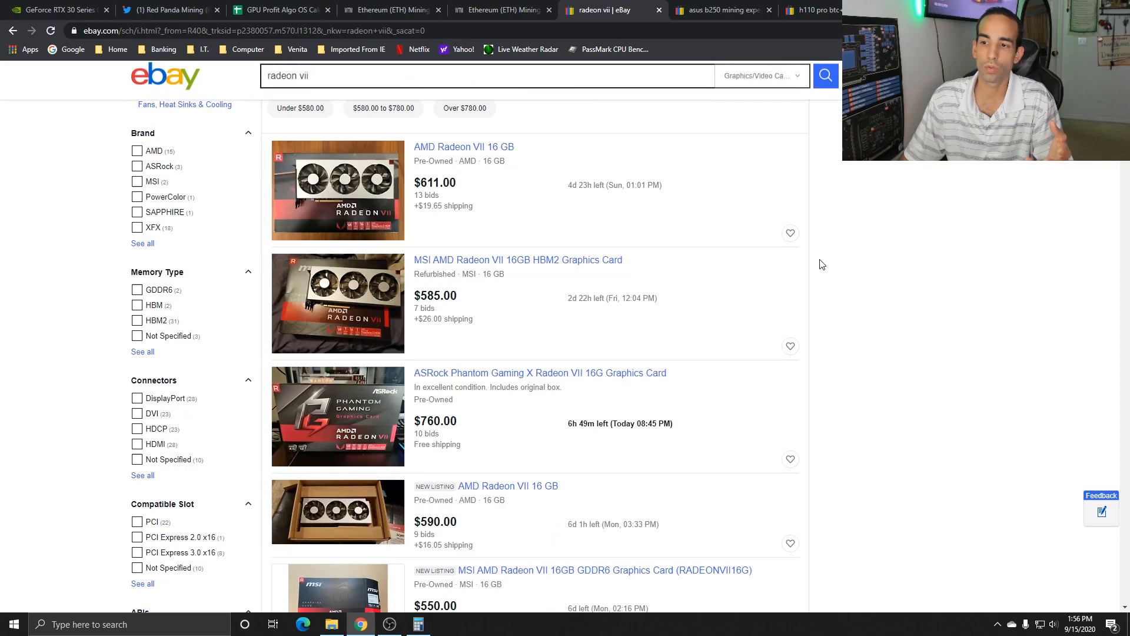
{"action": "scroll", "scroll_direction": "down", "scroll_amount": 3}
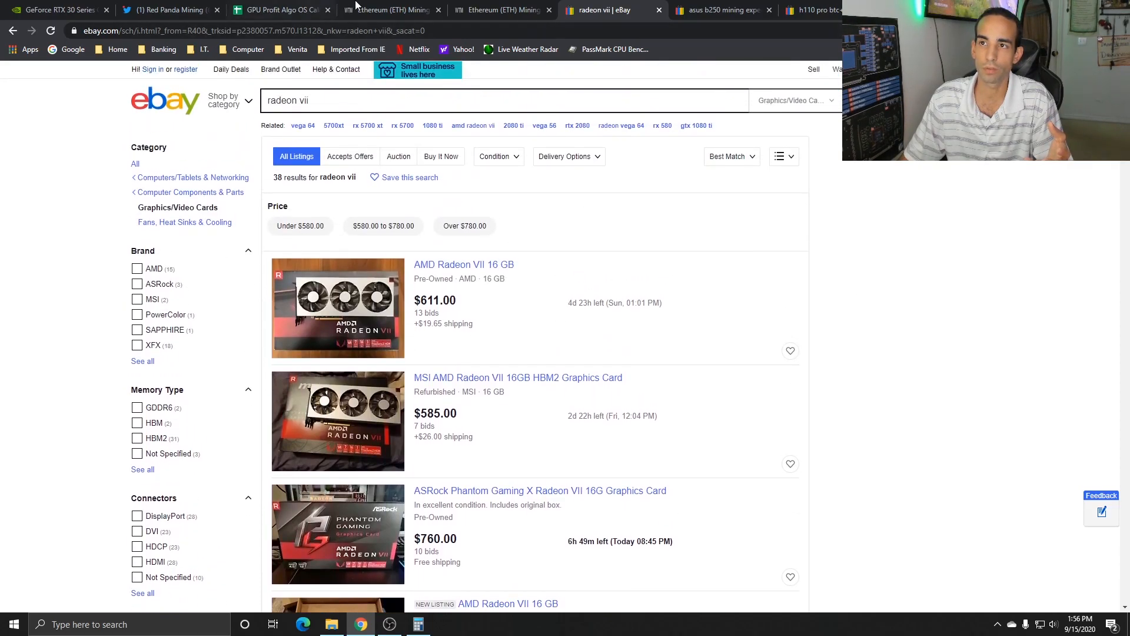
{"action": "left_click", "coordinate": [54, 10]}
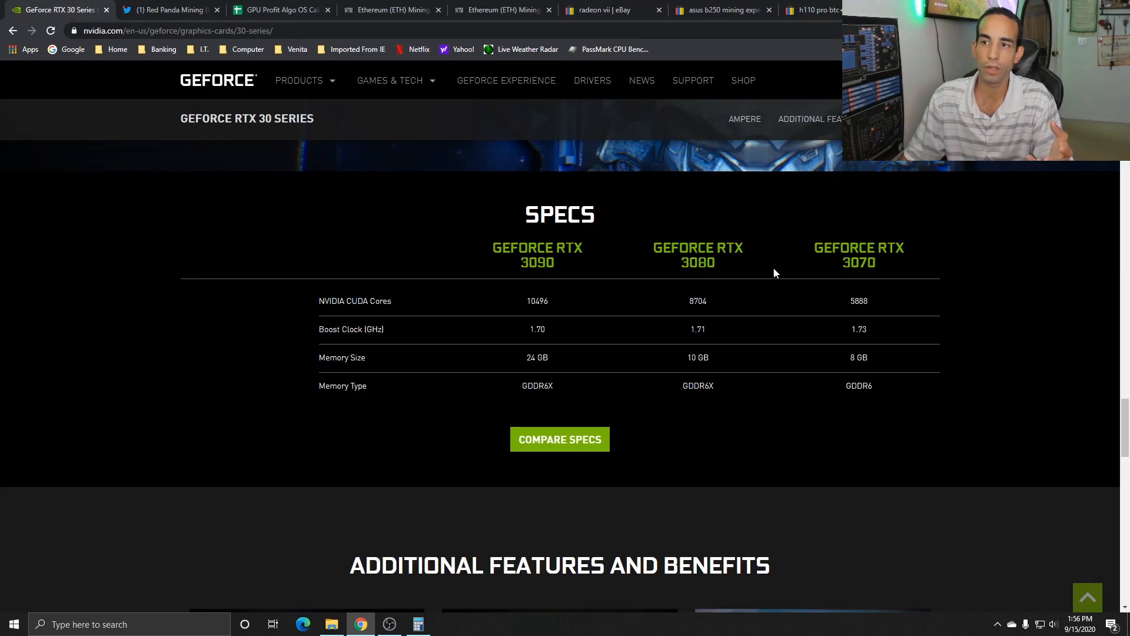
{"action": "scroll", "scroll_direction": "up", "scroll_amount": 3}
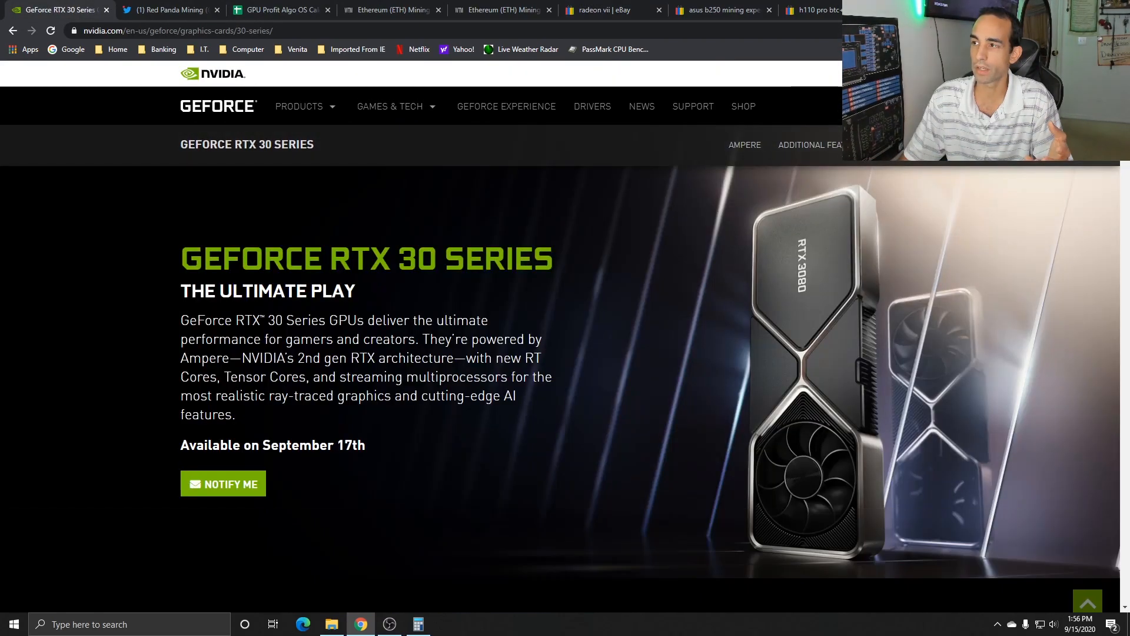
{"action": "mouse_move", "coordinate": [945, 362]}
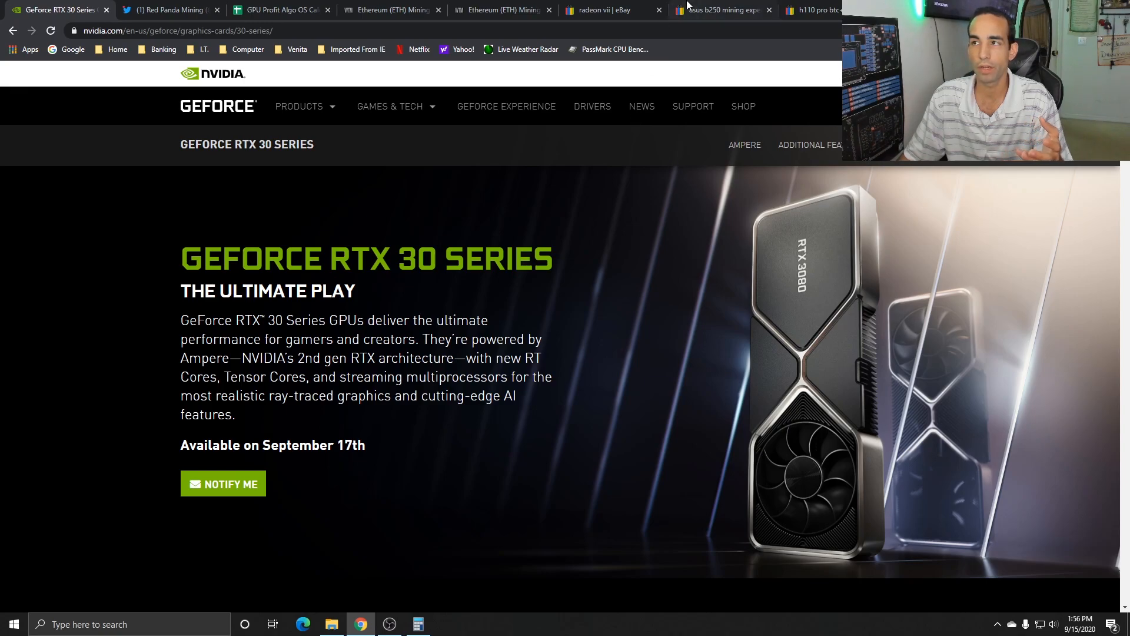
{"action": "mouse_move", "coordinate": [611, 9]}
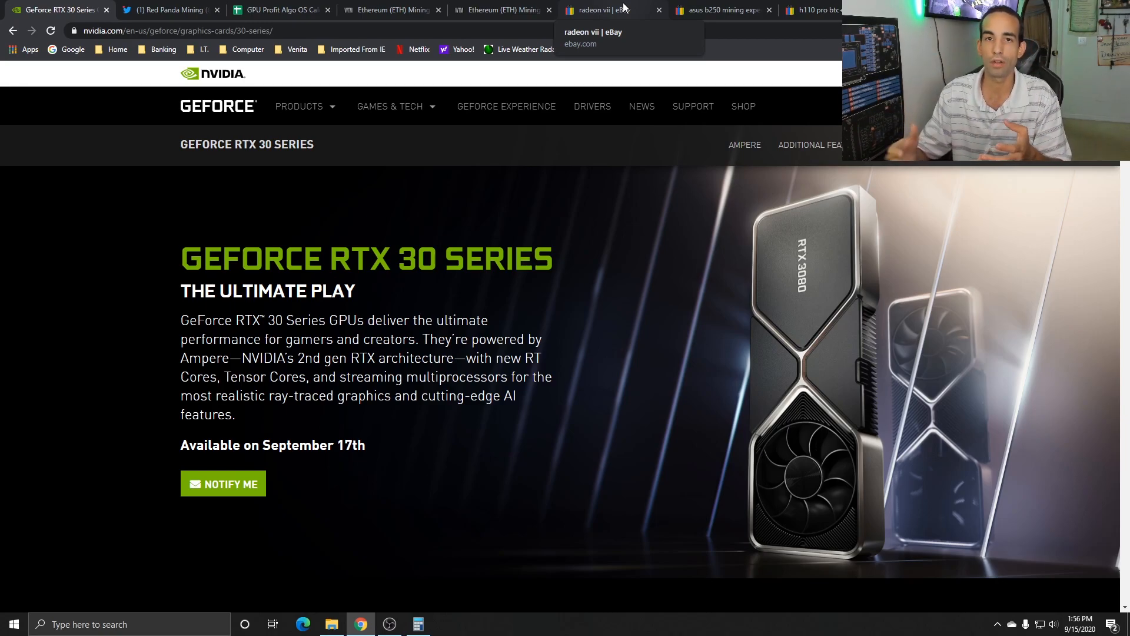
Step: Scroll WhatToMine's GPU coin table and open Ethereum's calculator for the 456 Mh/s, 1056 W rig
{"action": "left_click", "coordinate": [389, 10]}
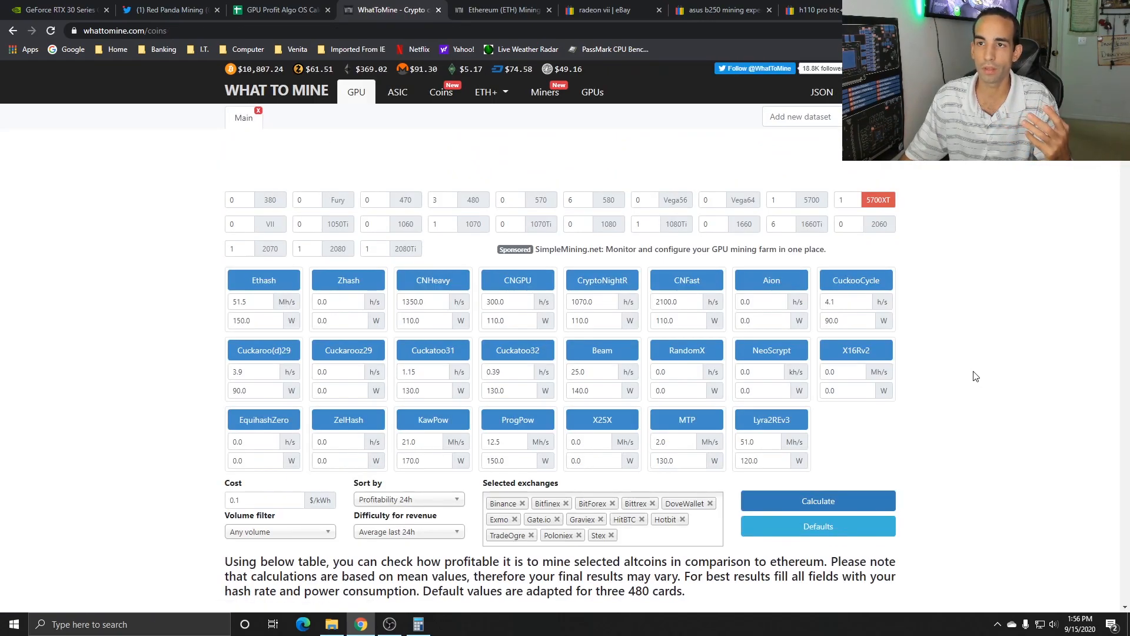
{"action": "scroll", "scroll_direction": "down", "scroll_amount": 3}
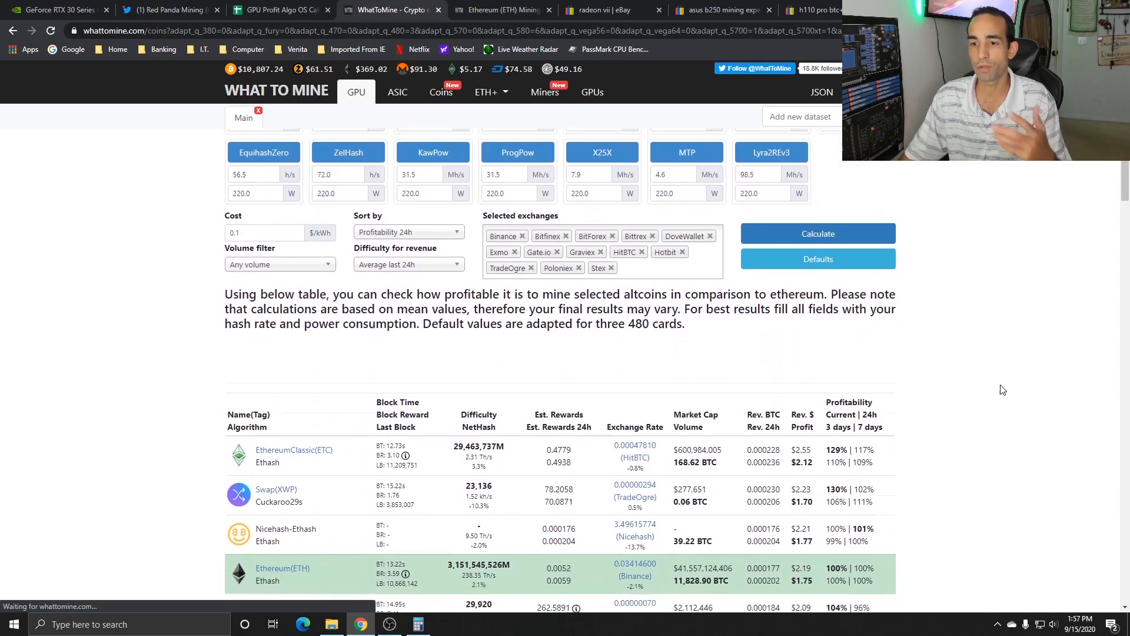
{"action": "scroll", "scroll_direction": "down", "scroll_amount": 3}
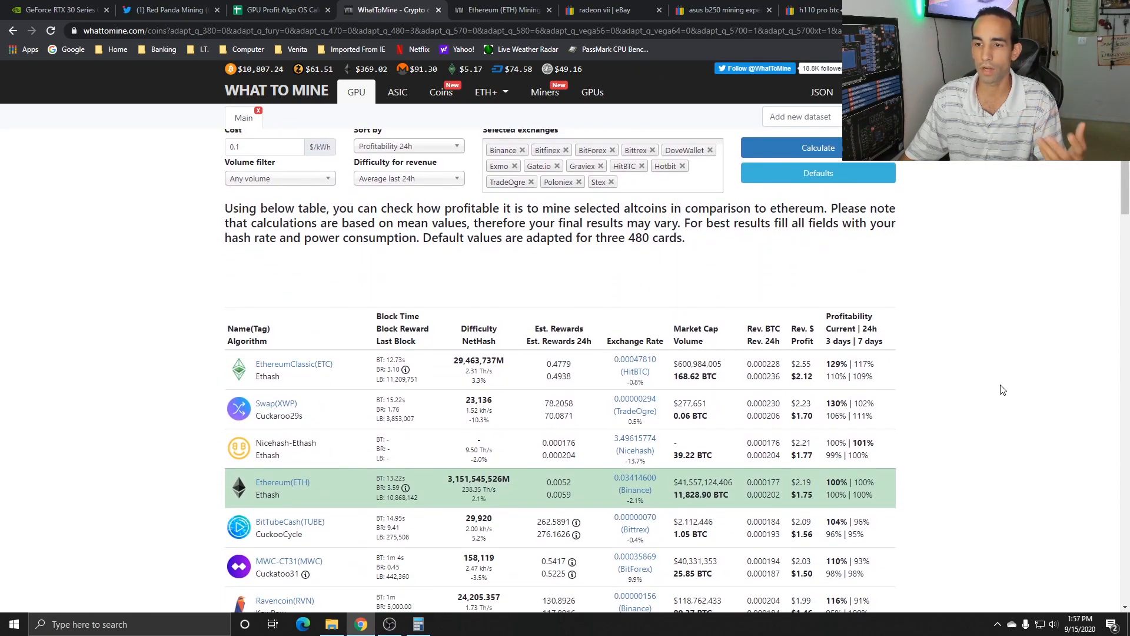
{"action": "scroll", "scroll_direction": "down", "scroll_amount": 3}
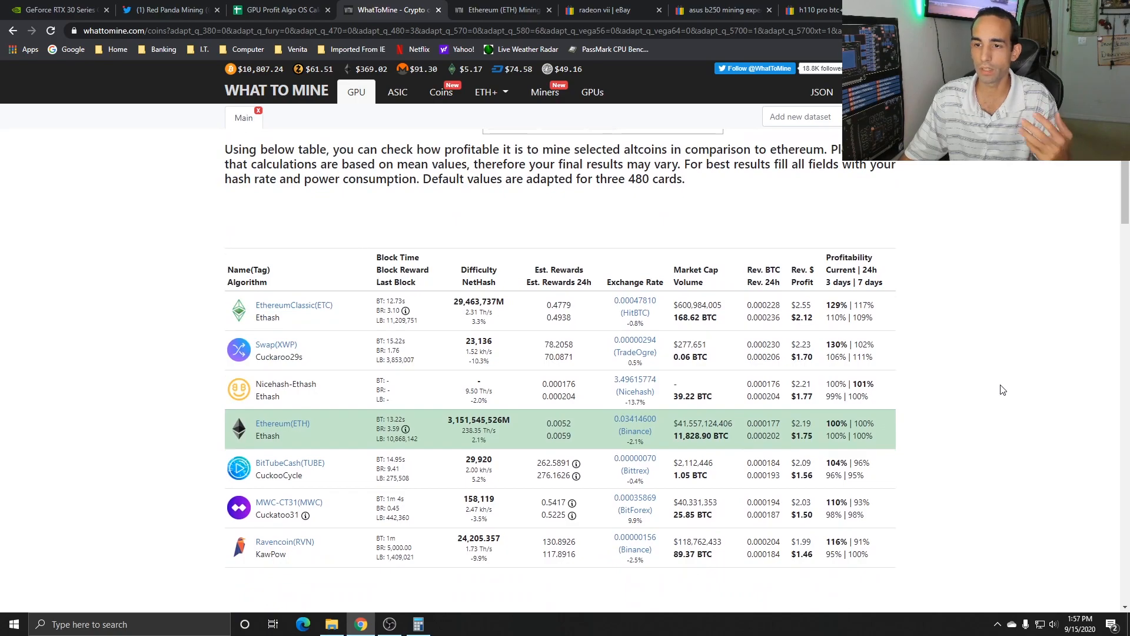
{"action": "scroll", "scroll_direction": "down", "scroll_amount": 3}
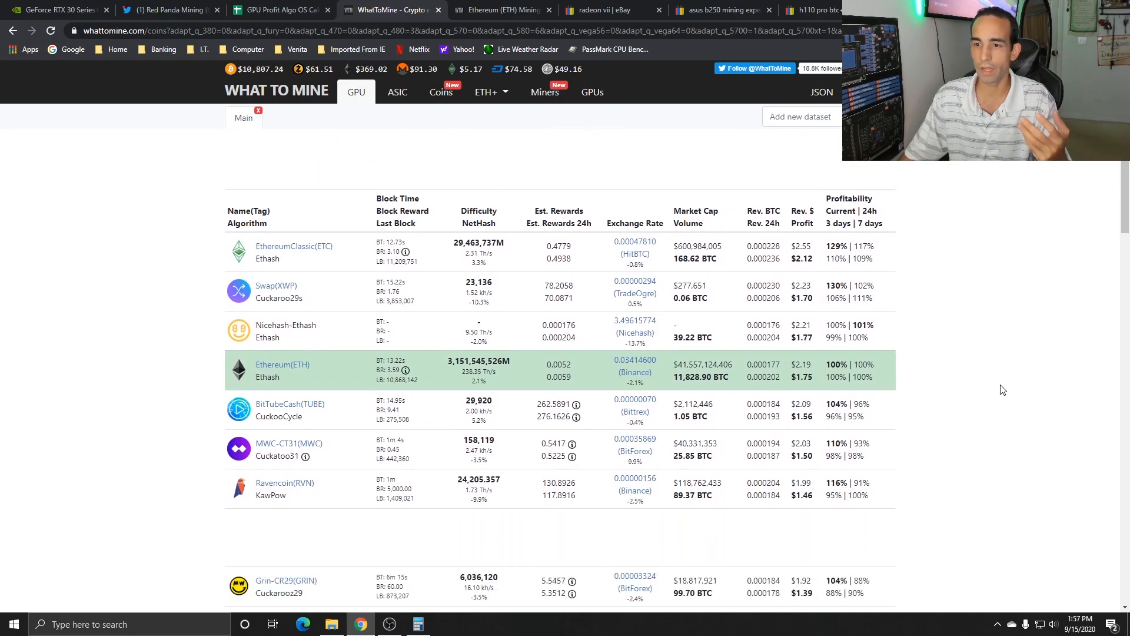
{"action": "scroll", "scroll_direction": "down", "scroll_amount": 3}
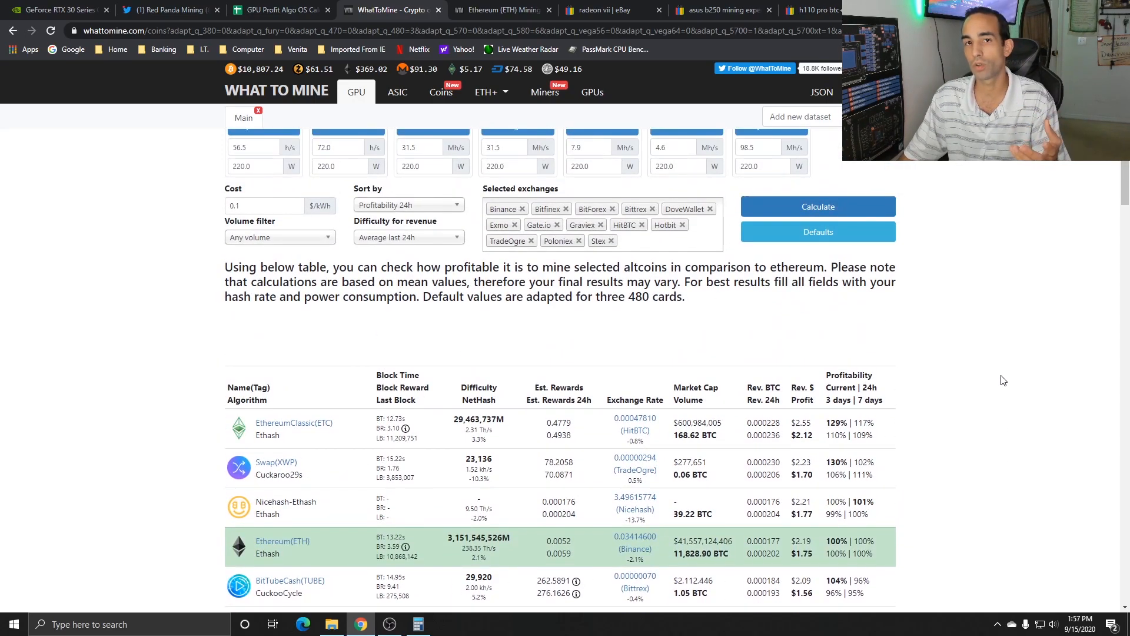
{"action": "mouse_move", "coordinate": [997, 359]}
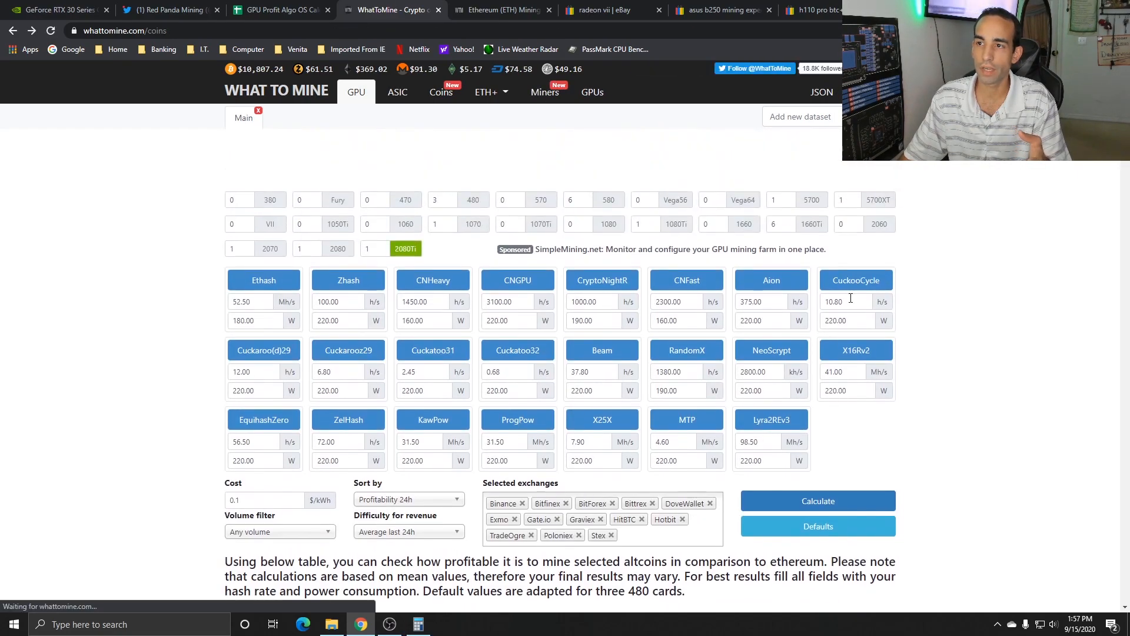
{"action": "left_click", "coordinate": [263, 280]}
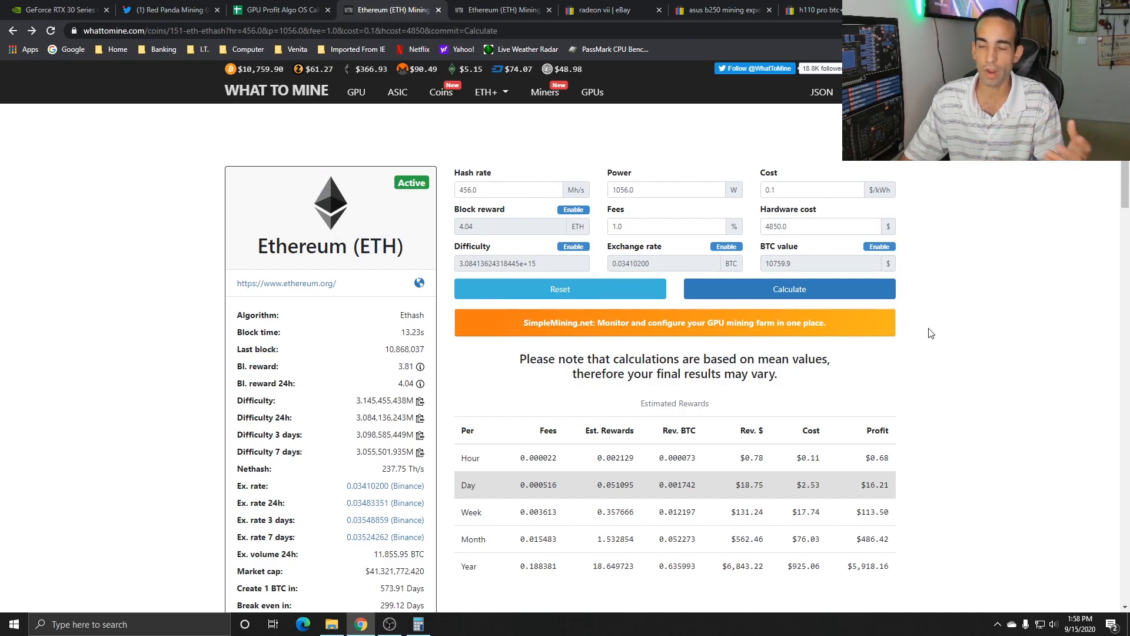
Step: Scroll the Ethereum estimate down to the hourly-to-yearly rewards table
{"action": "scroll", "scroll_direction": "down", "scroll_amount": 3}
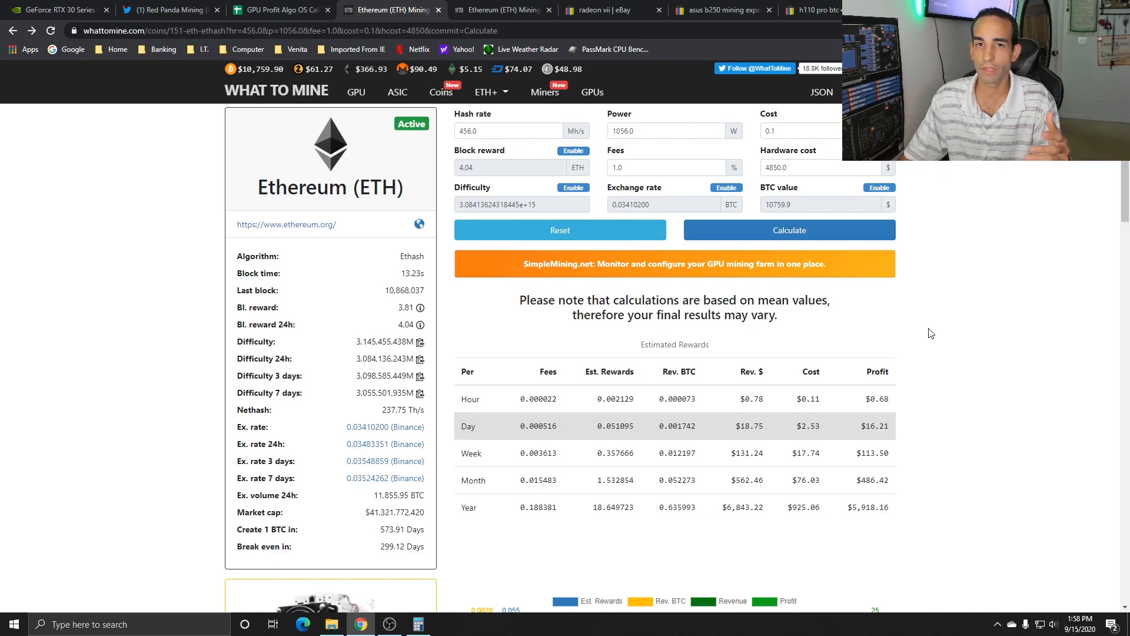
{"action": "mouse_move", "coordinate": [887, 316]}
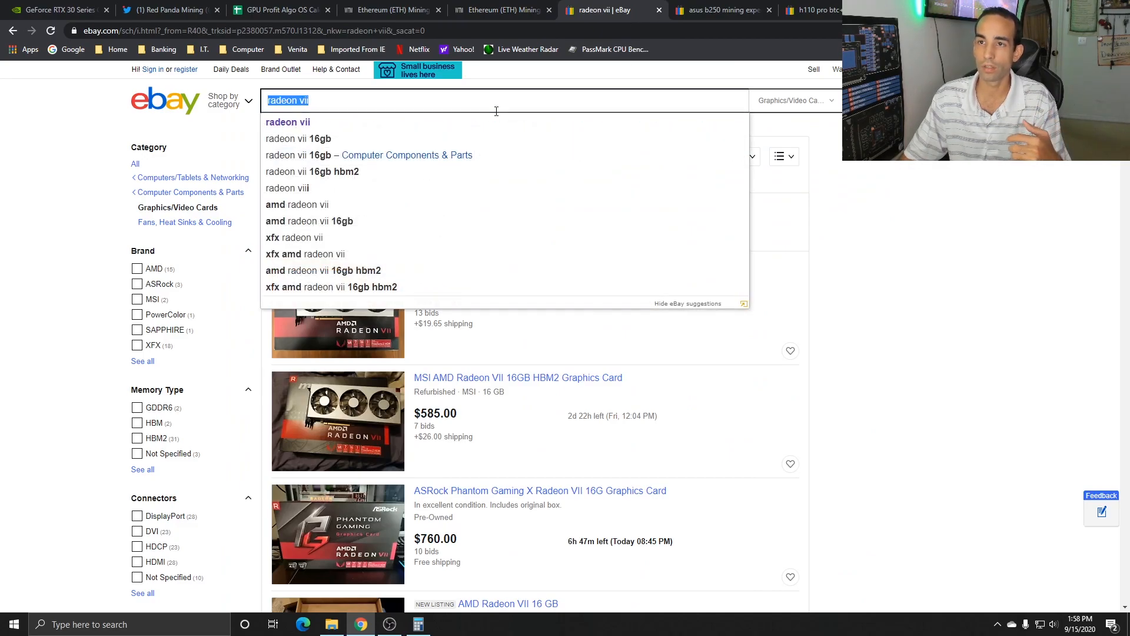
Step: List eBay '2080 Ti' Buy It Now cards cheapest first (~$650), then revisit the RTX 30 page
{"action": "type", "text": "2080 Ti"}
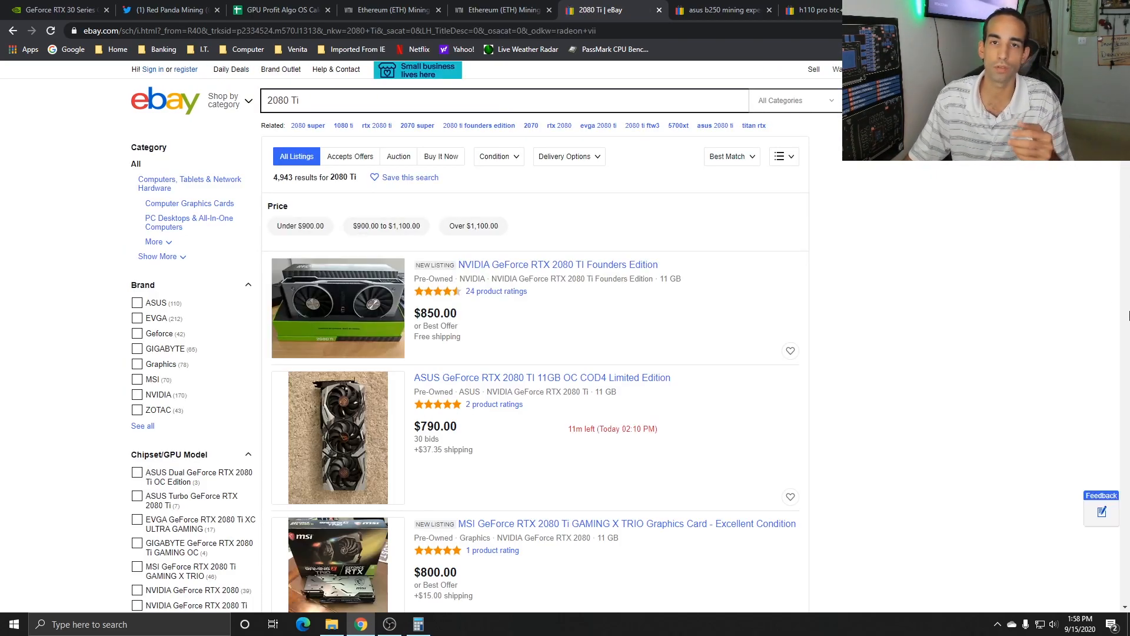
{"action": "mouse_move", "coordinate": [521, 167]}
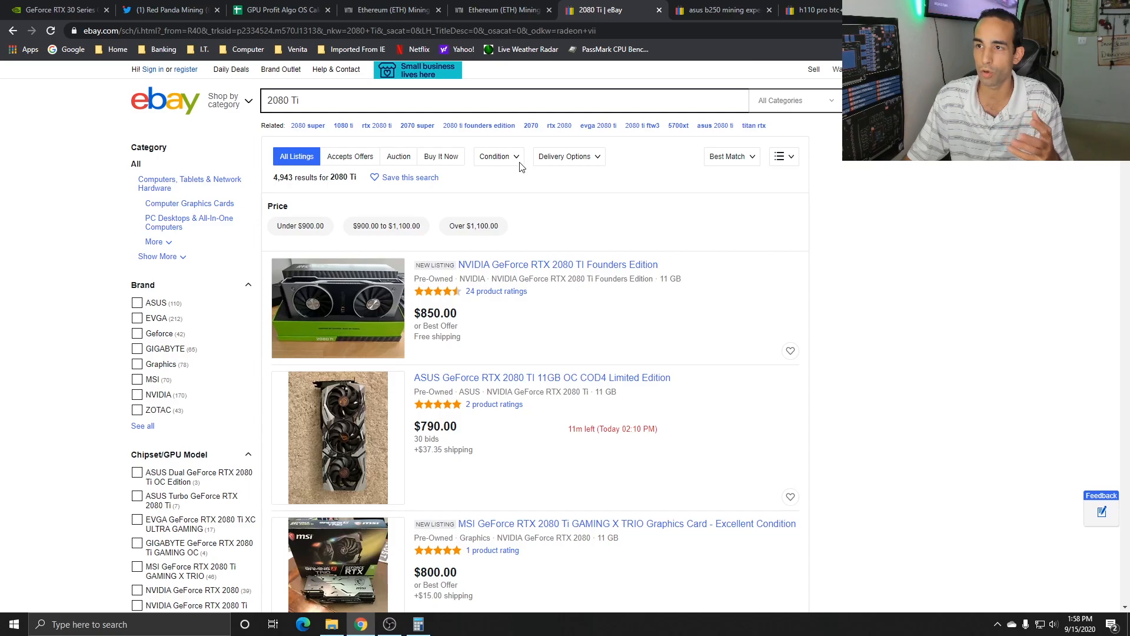
{"action": "left_click", "coordinate": [730, 156]}
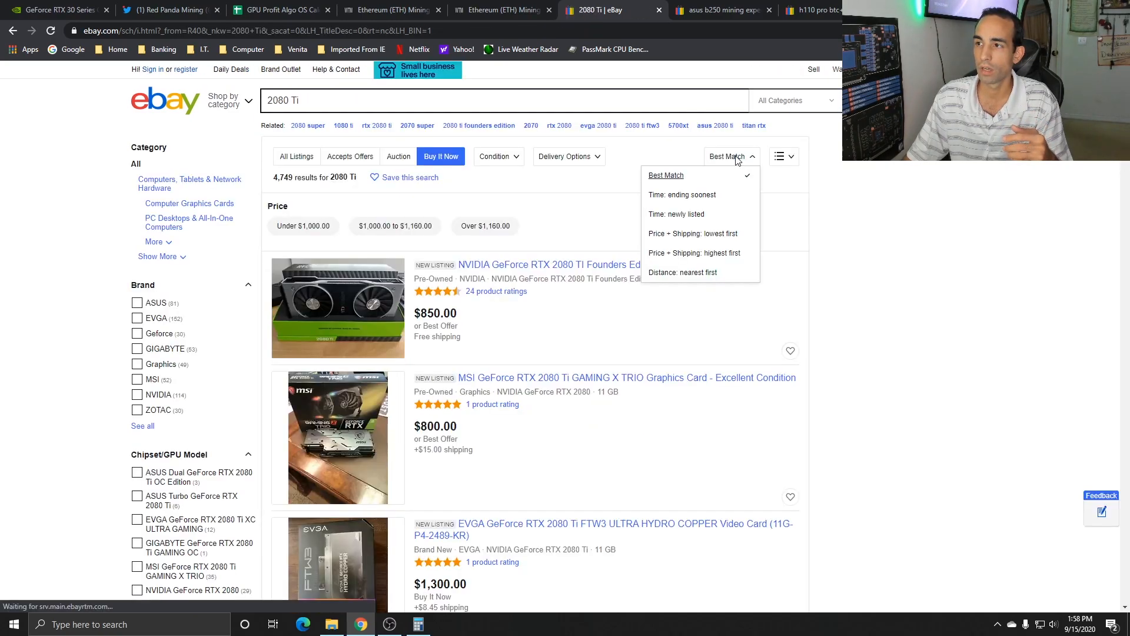
{"action": "left_click", "coordinate": [693, 233]}
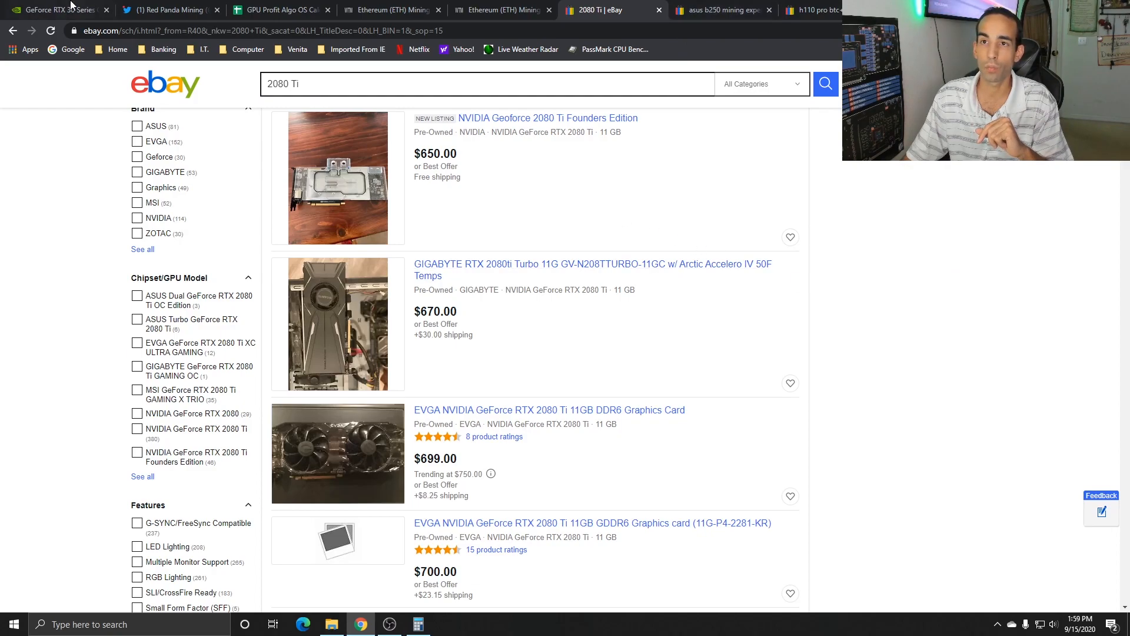
{"action": "left_click", "coordinate": [54, 9]}
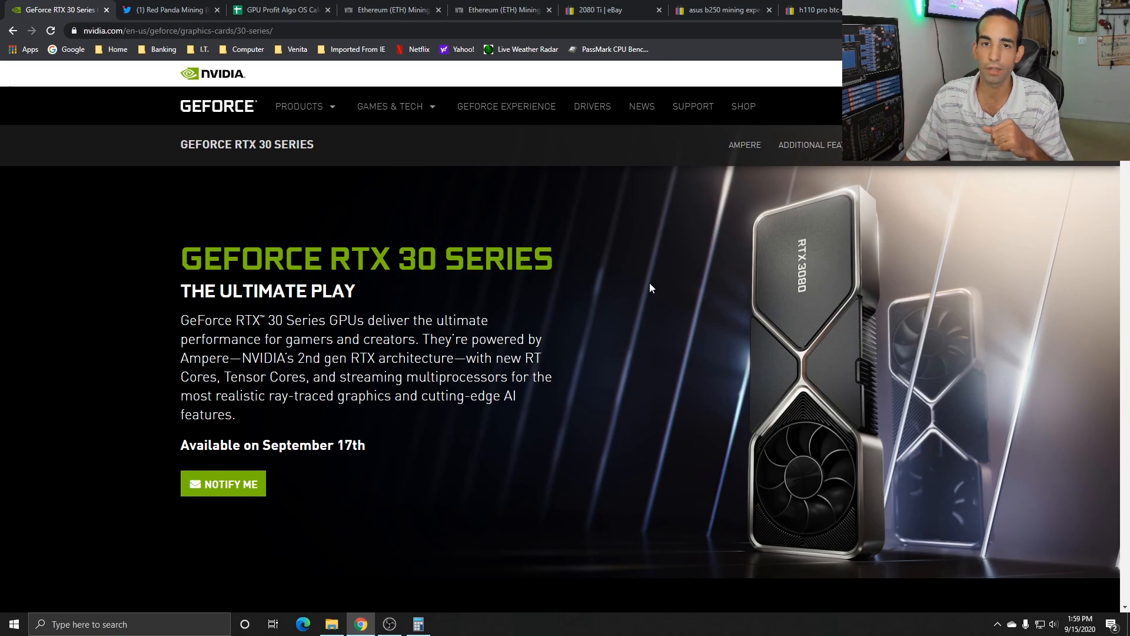
{"action": "left_click", "coordinate": [606, 10]}
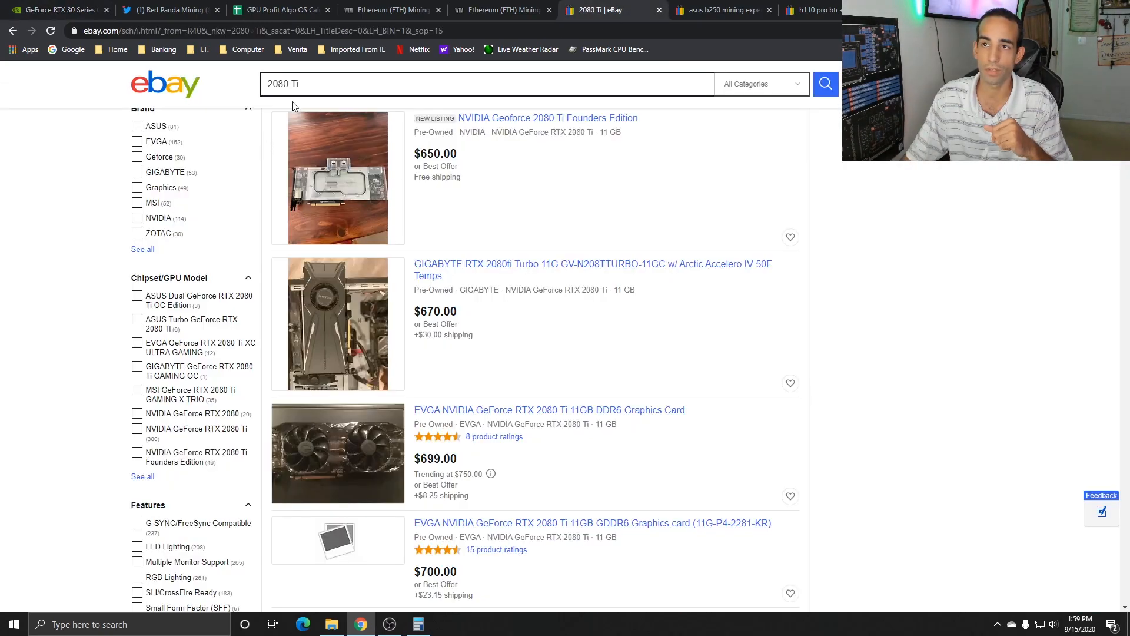
{"action": "left_click", "coordinate": [488, 83]}
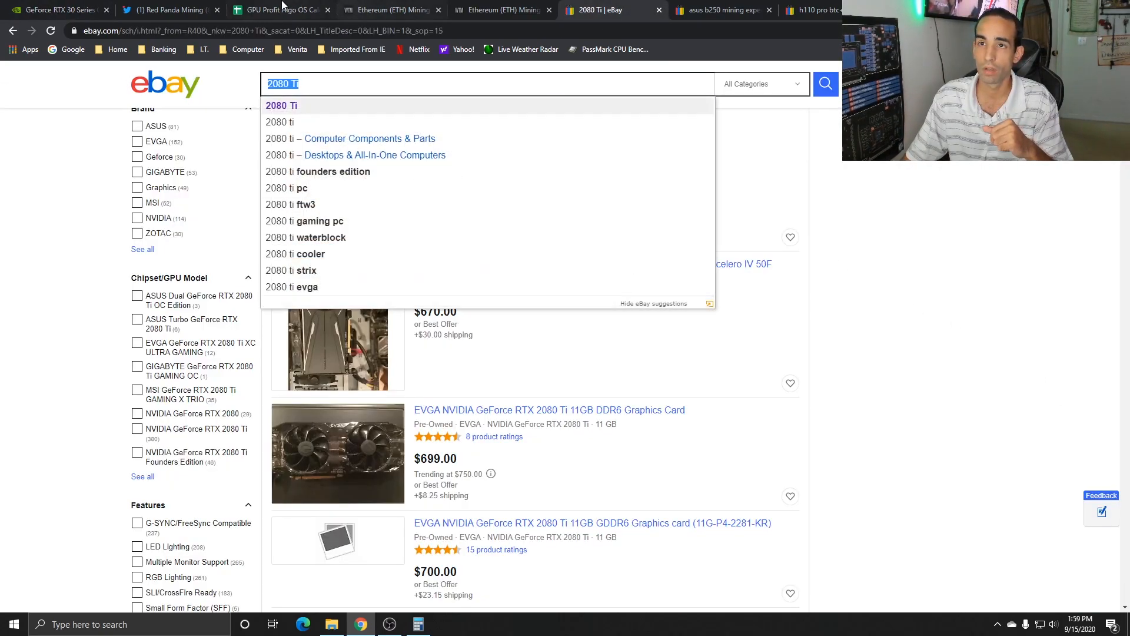
{"action": "left_click", "coordinate": [54, 9]}
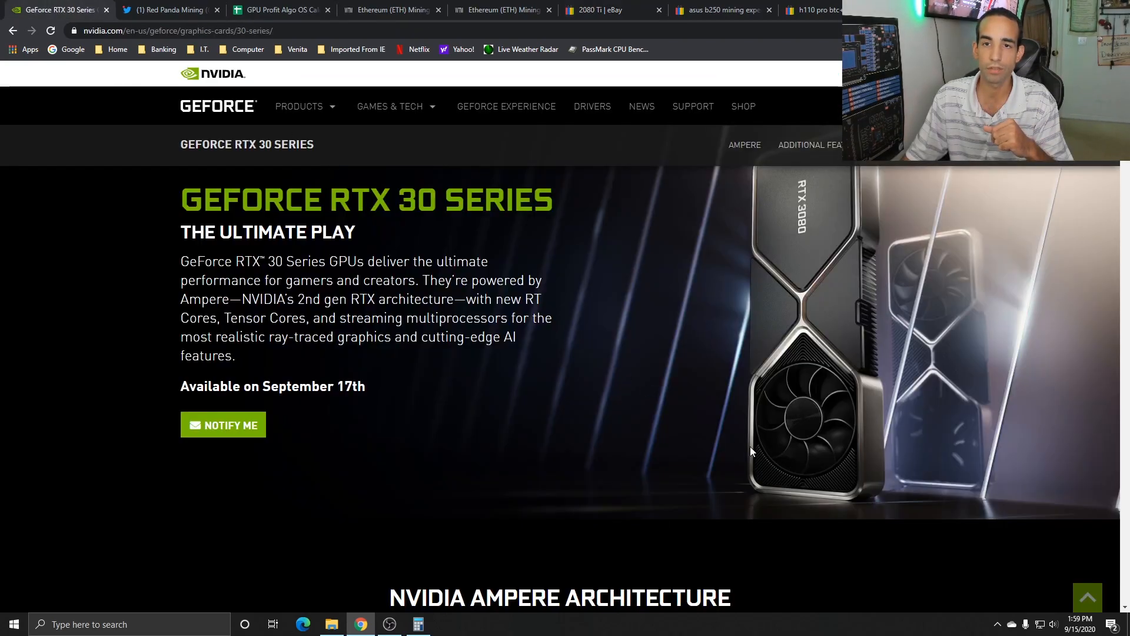
{"action": "scroll", "scroll_direction": "down", "scroll_amount": 3}
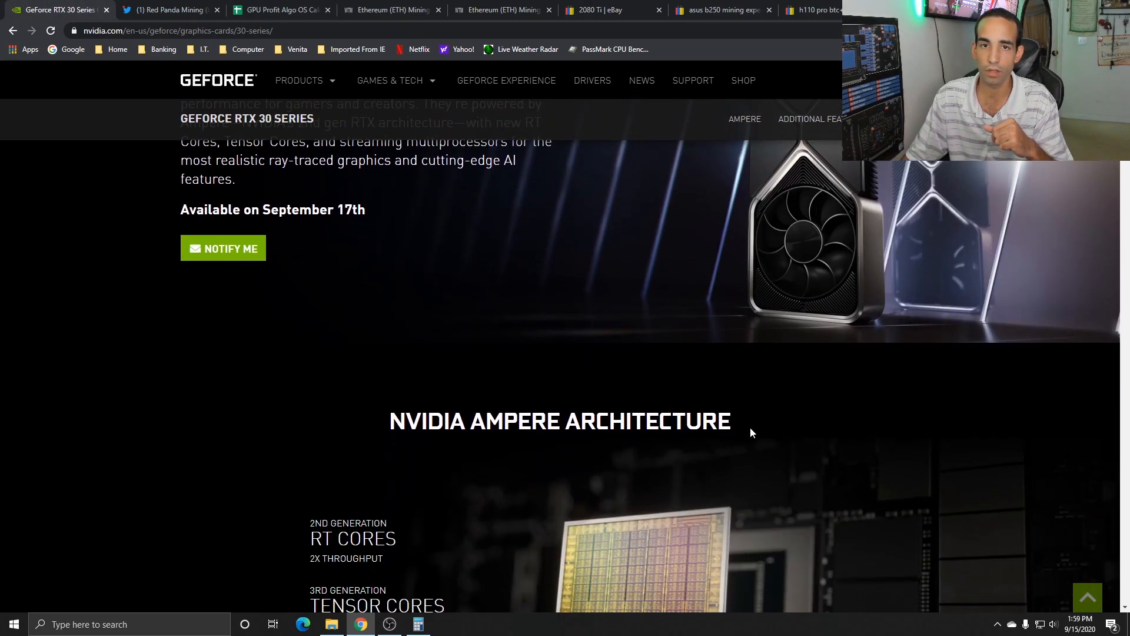
{"action": "scroll", "scroll_direction": "down", "scroll_amount": 3}
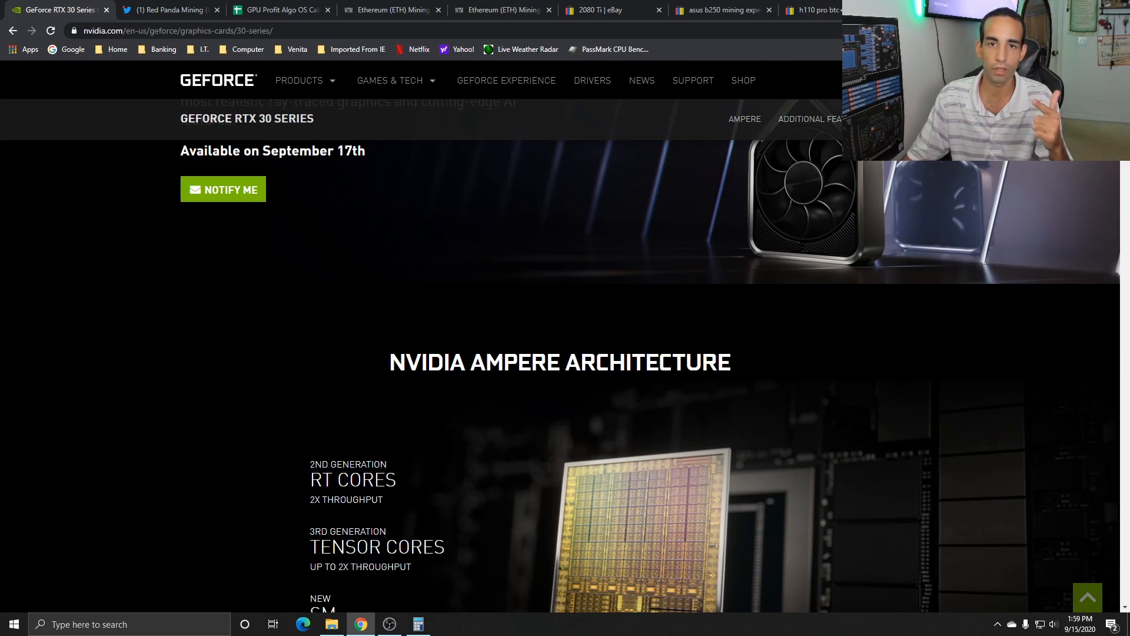